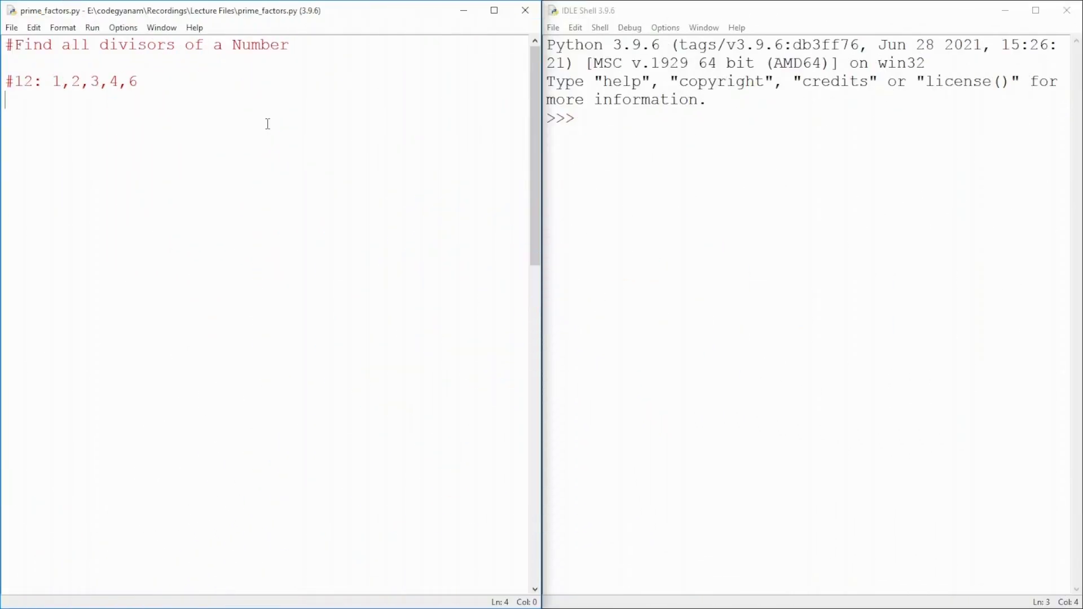
mouse_move(66, 126)
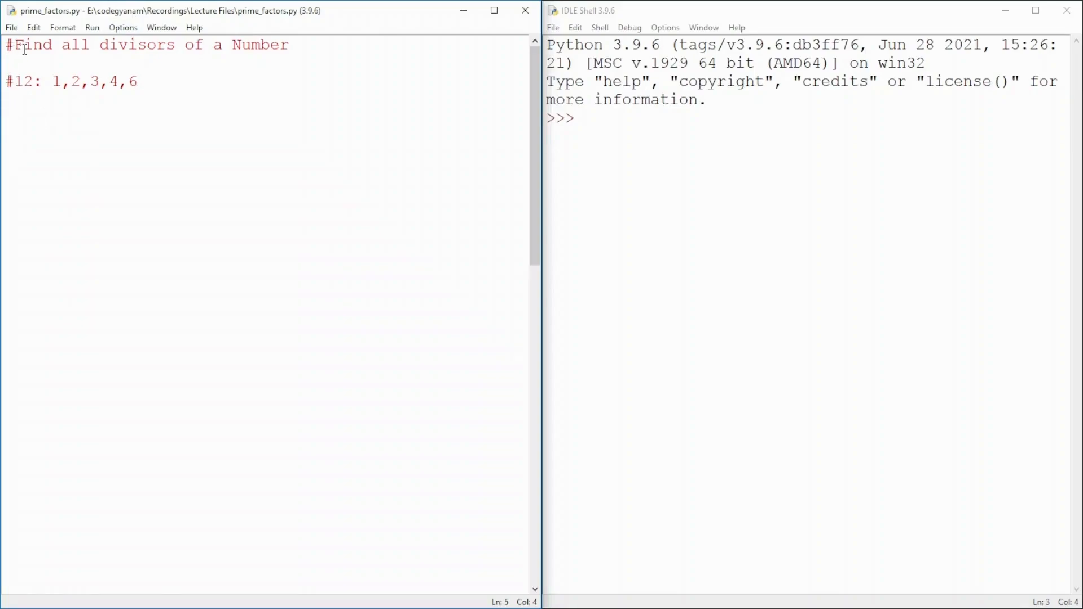
Read the number into num with num = int(input('Enter a number:'))
left_click_drag(4, 44, 169, 44)
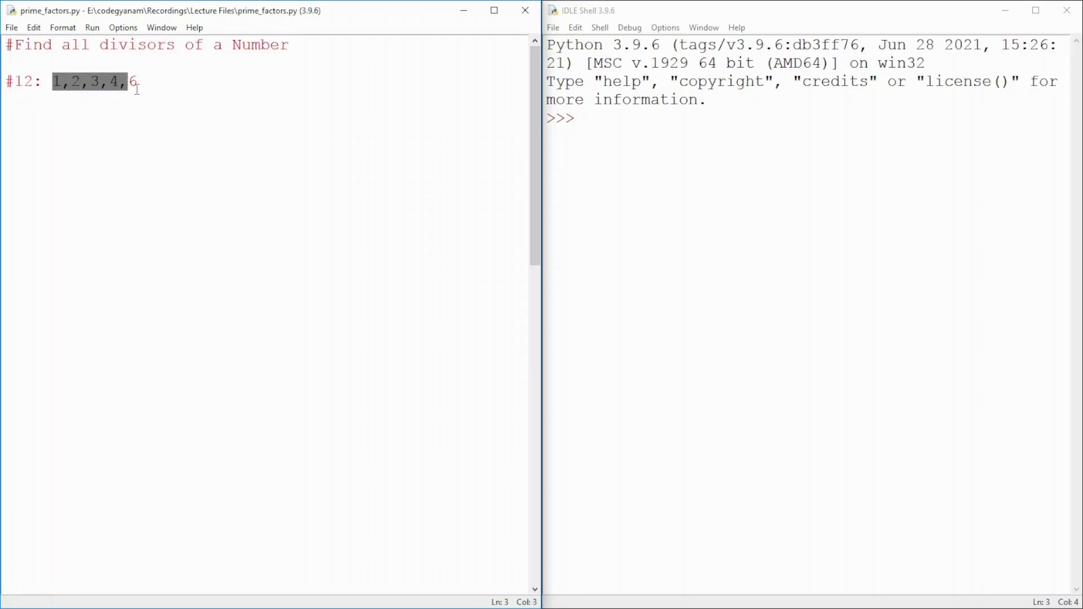
left_click(137, 81)
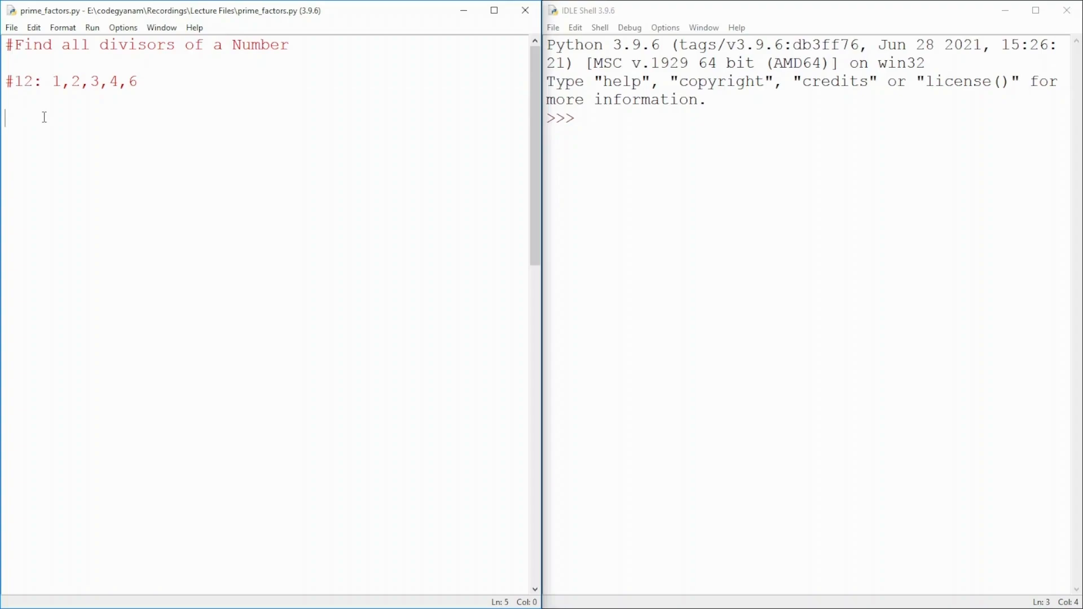
type("n")
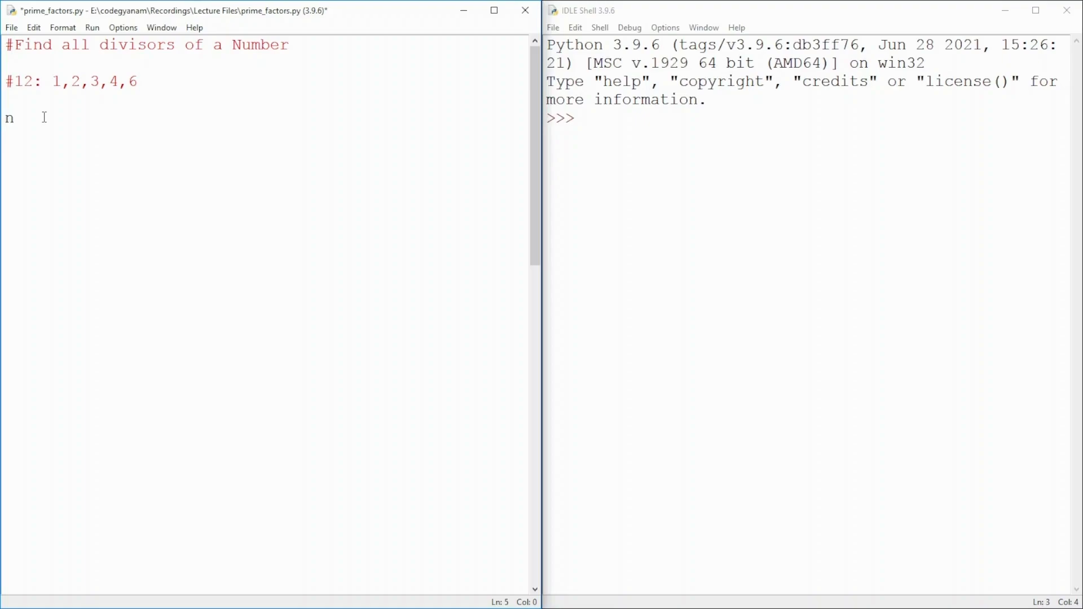
type("um = in")
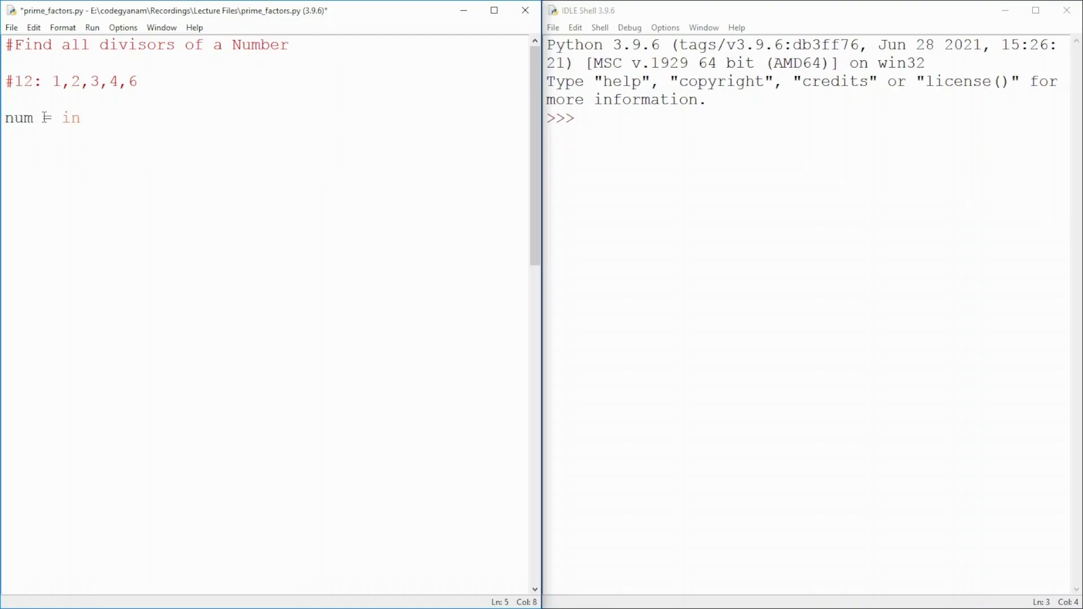
type("int(input")
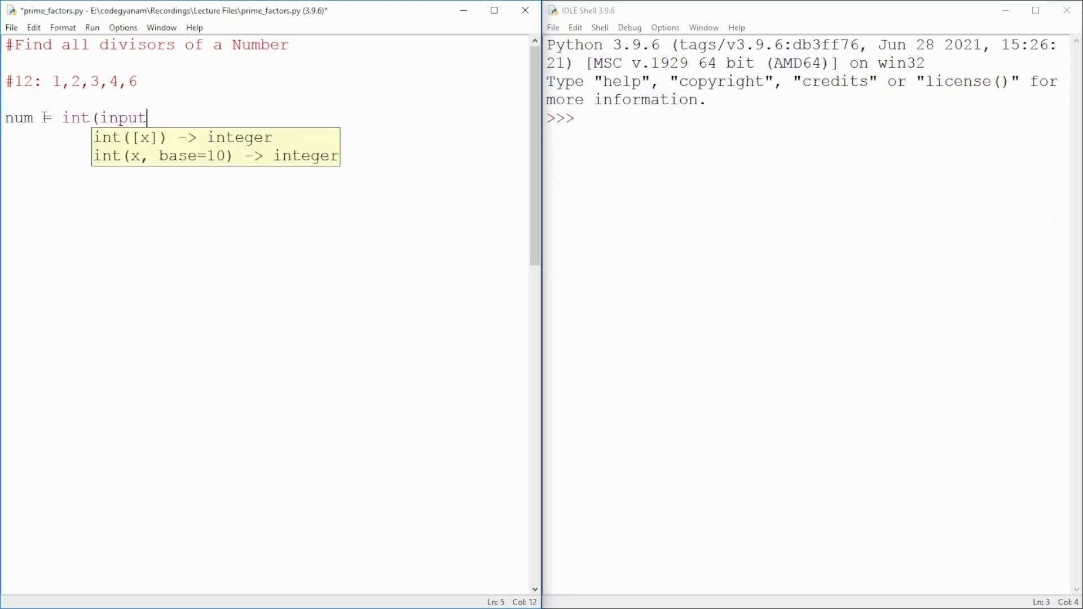
type("('Enter a number")
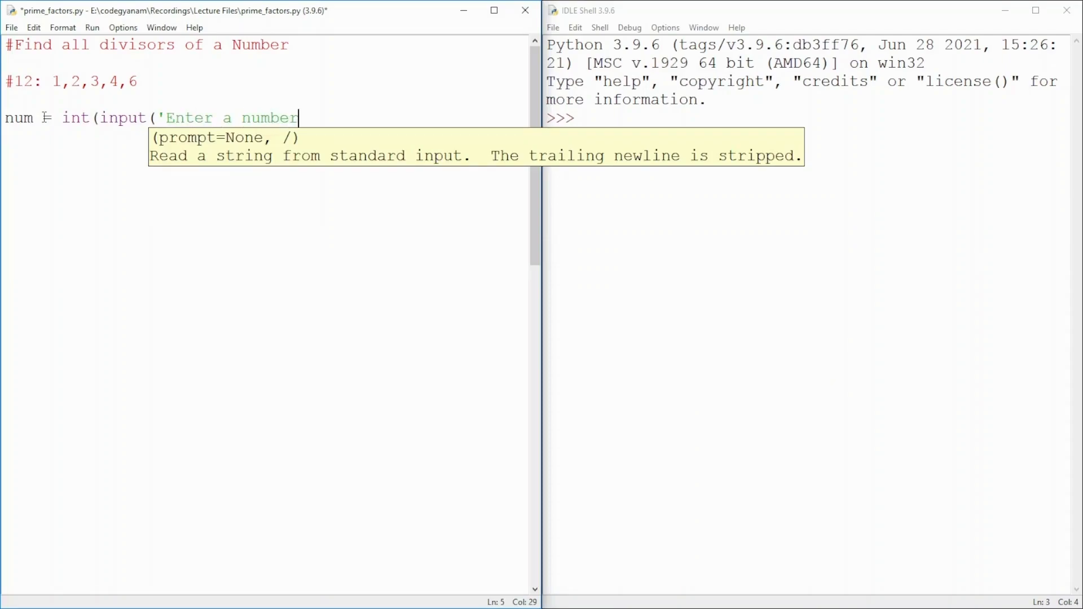
type(":'))")
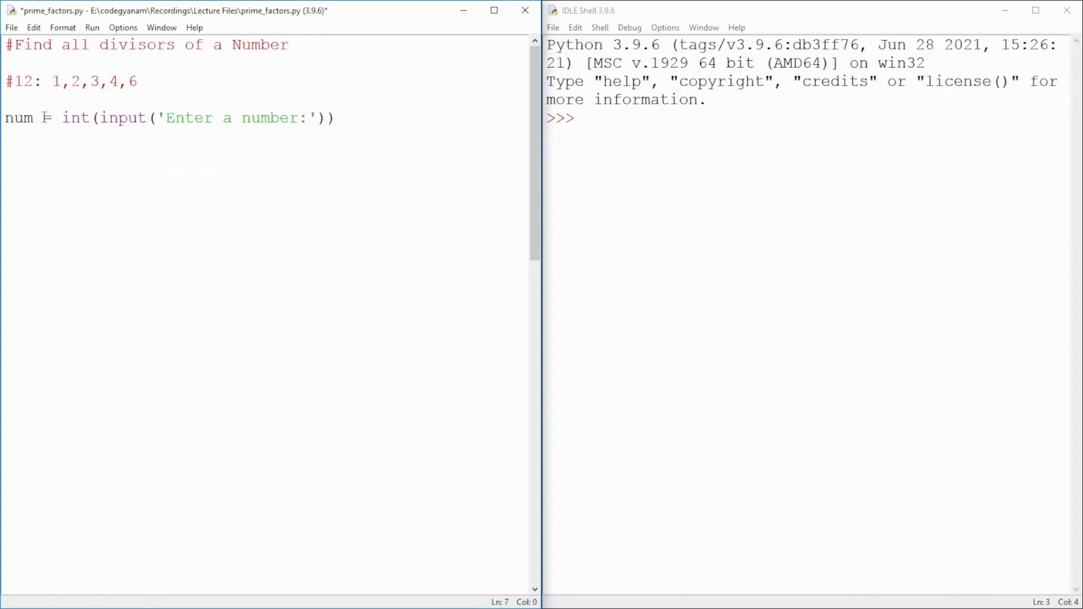
Loop x over range(1,num) printing each x, then save and run the script
type("for")
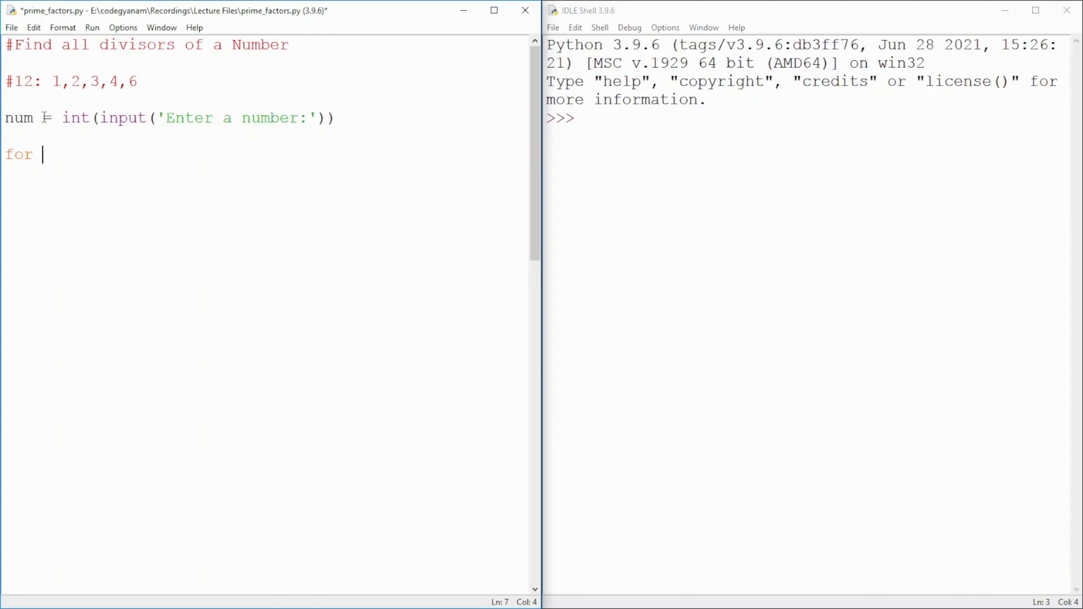
type("x in range(")
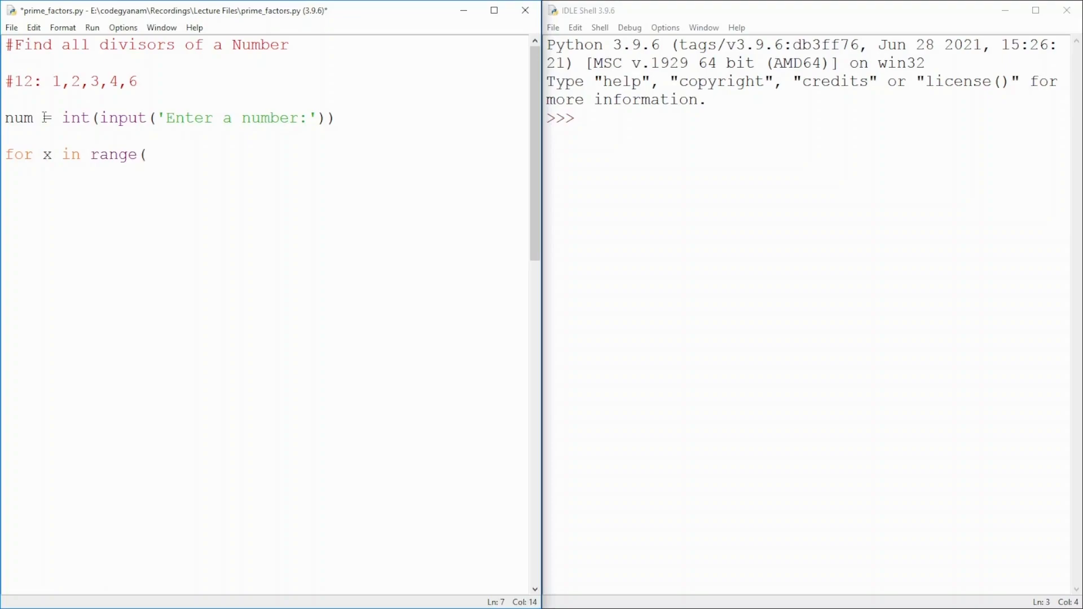
type("1,n")
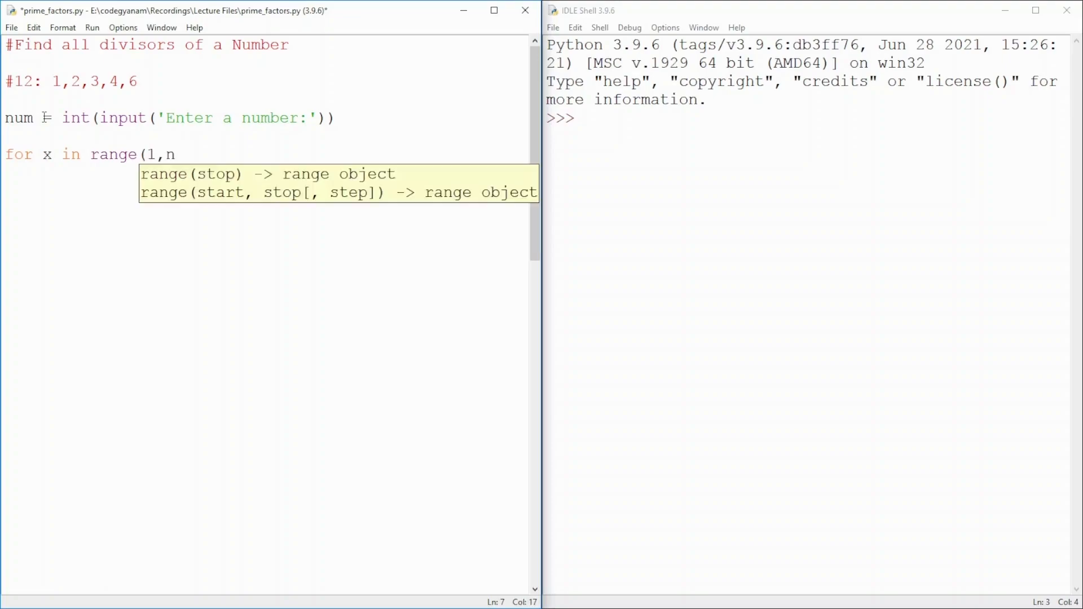
type("um):")
type("print(")
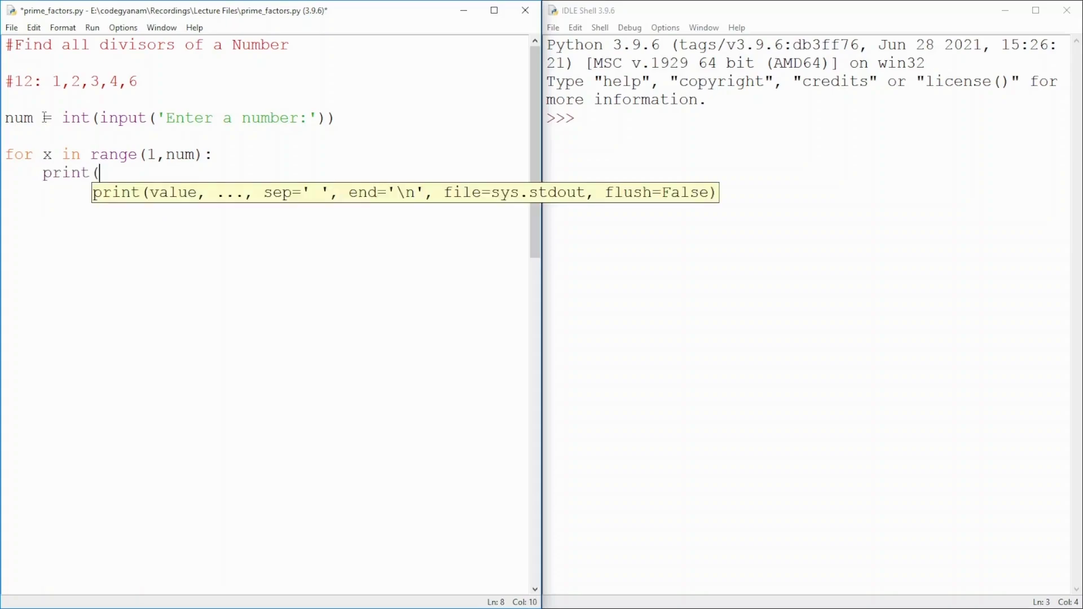
type("x)")
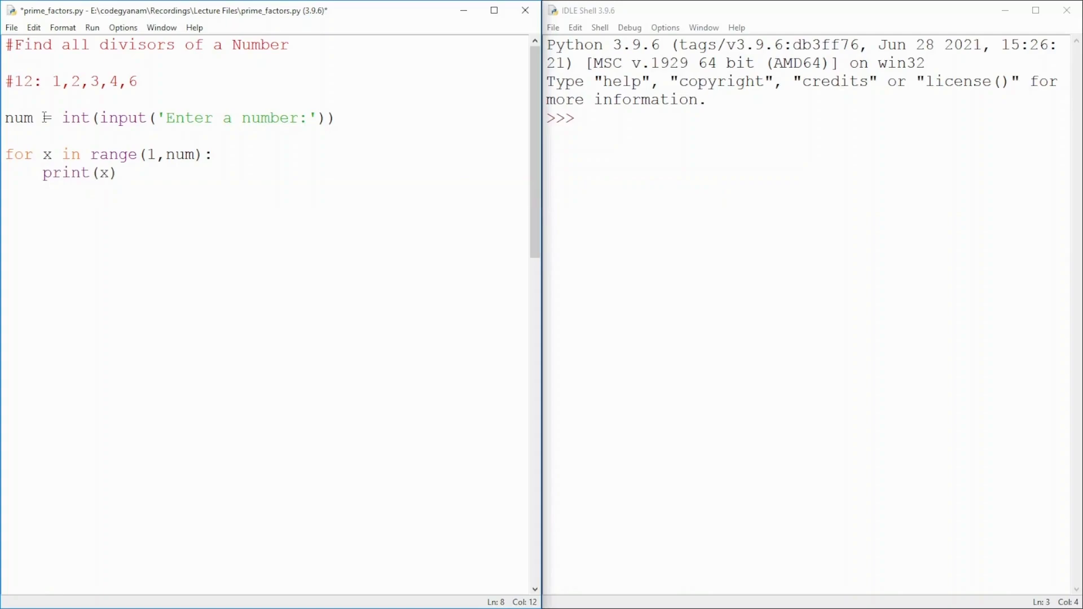
key("F5")
type("12")
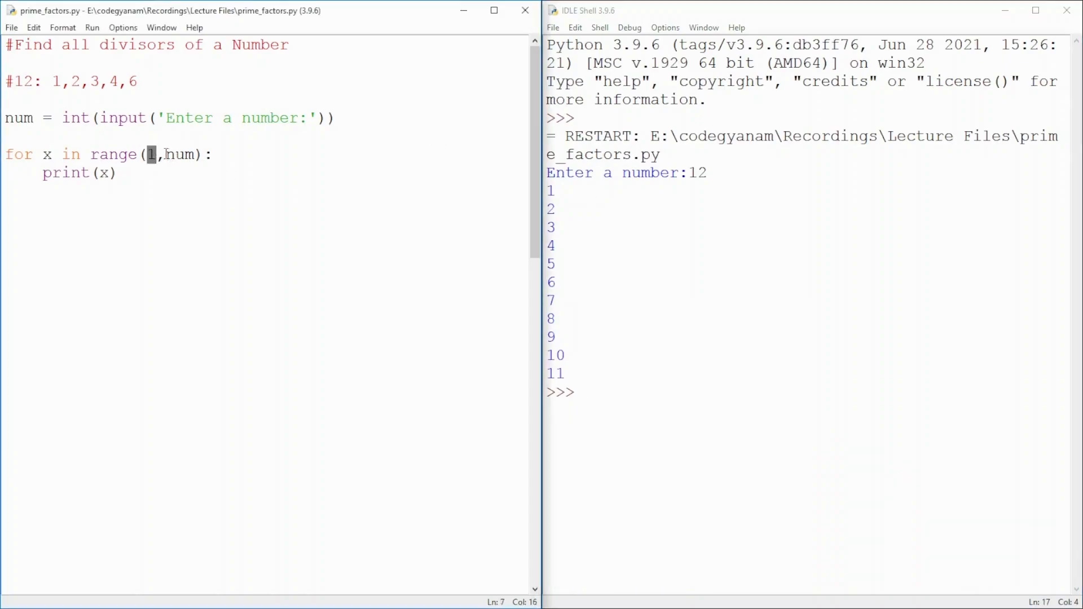
Highlight the loop's starting value 1 in range(1,num)
double_click(179, 155)
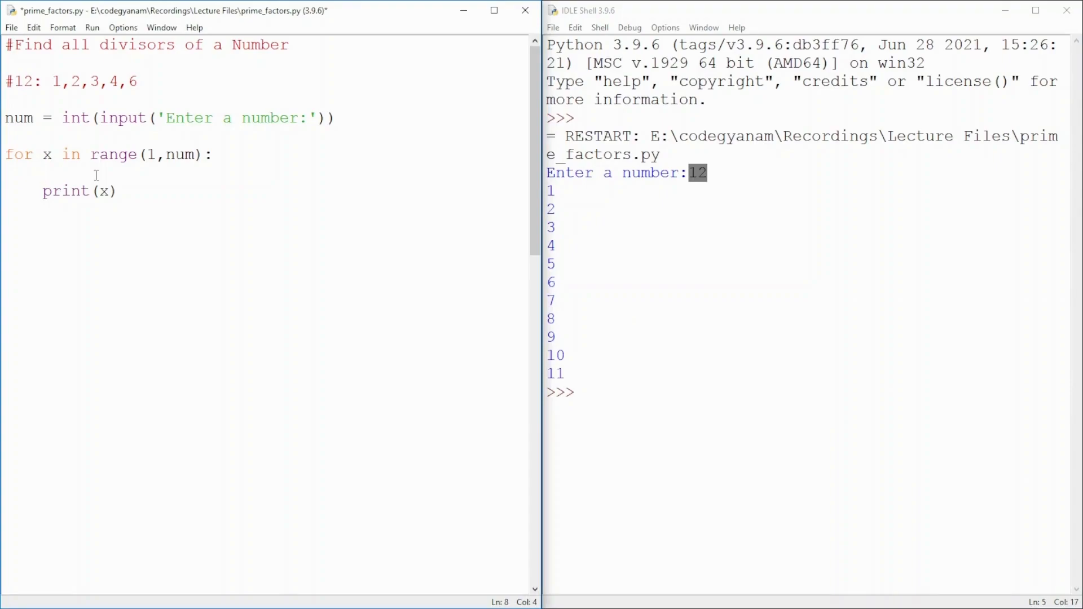
Guard print(x) with if num%x ==0:, indent it beneath, and rerun the script
type("if")
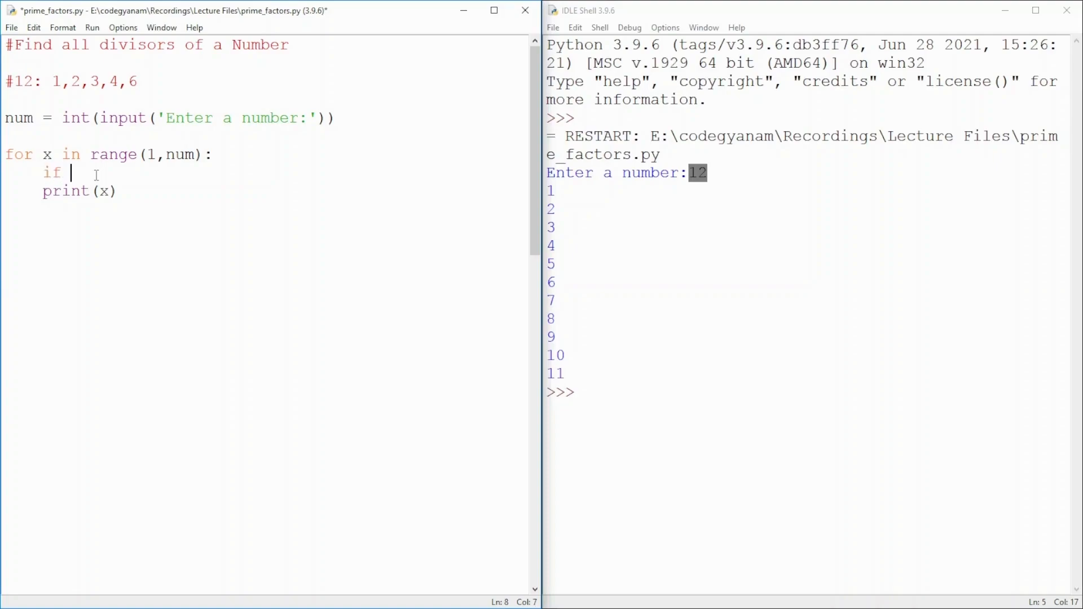
type("num")
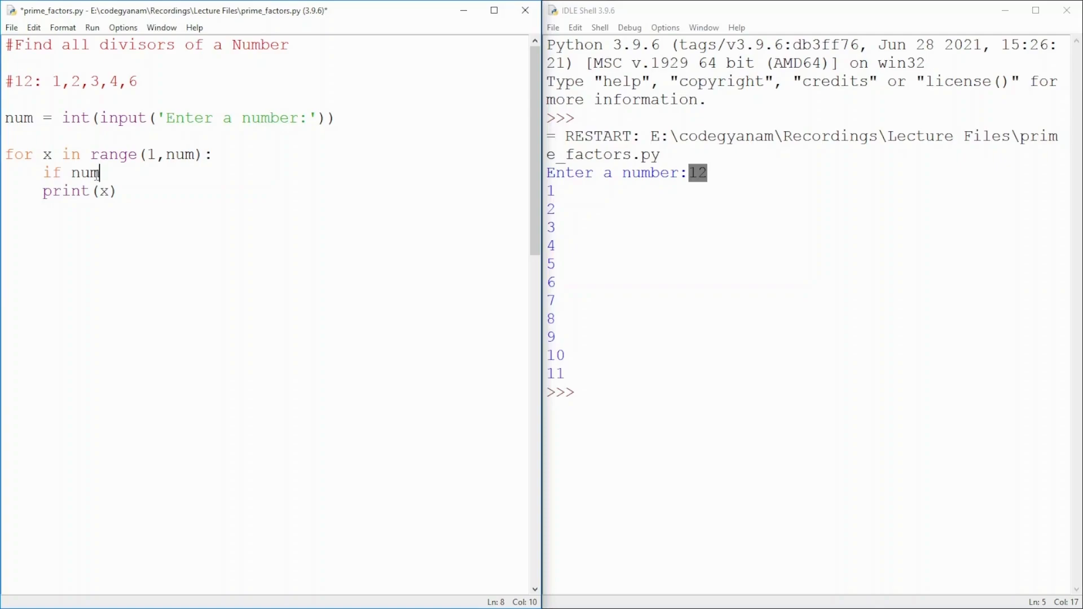
type("%")
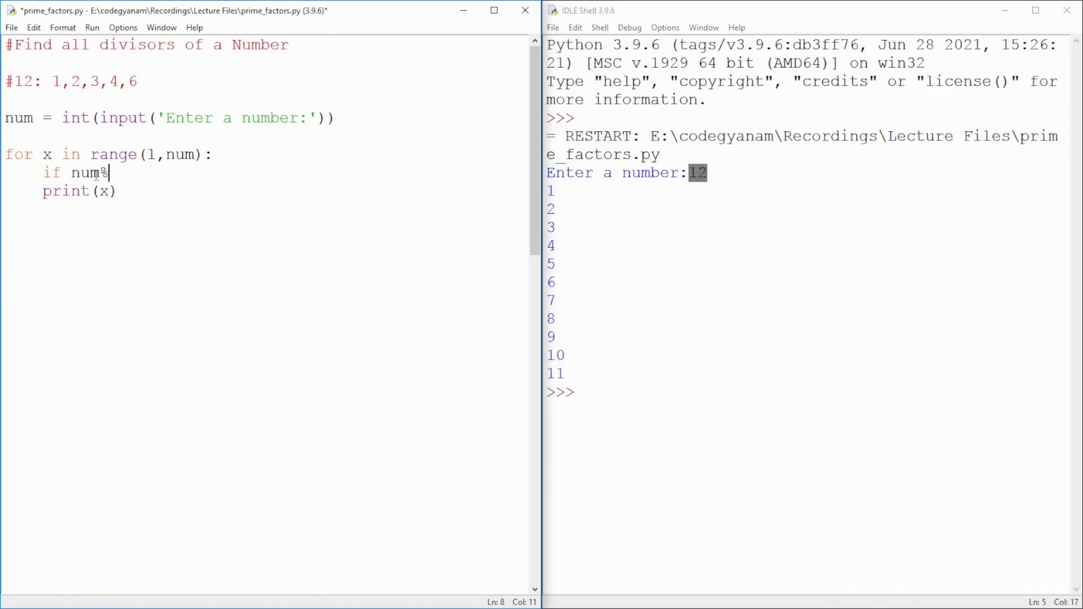
type("x")
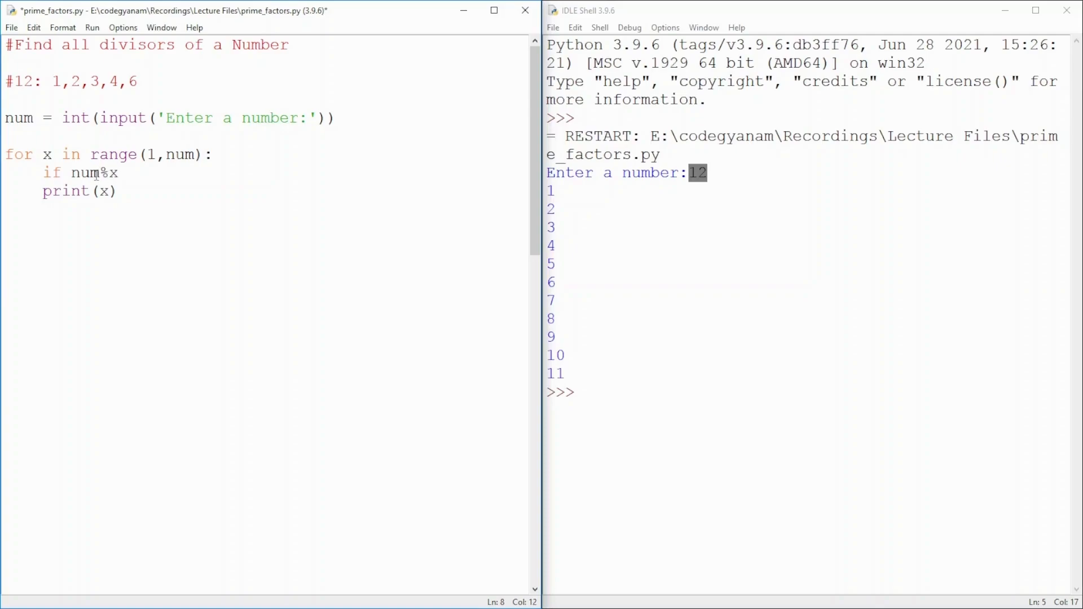
type("=")
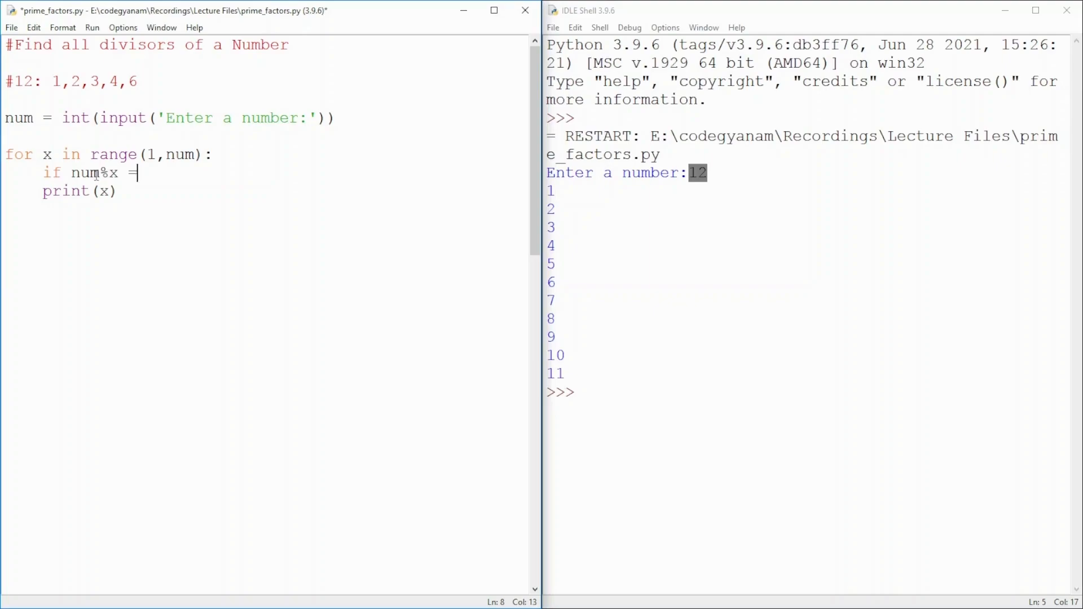
type("=0:")
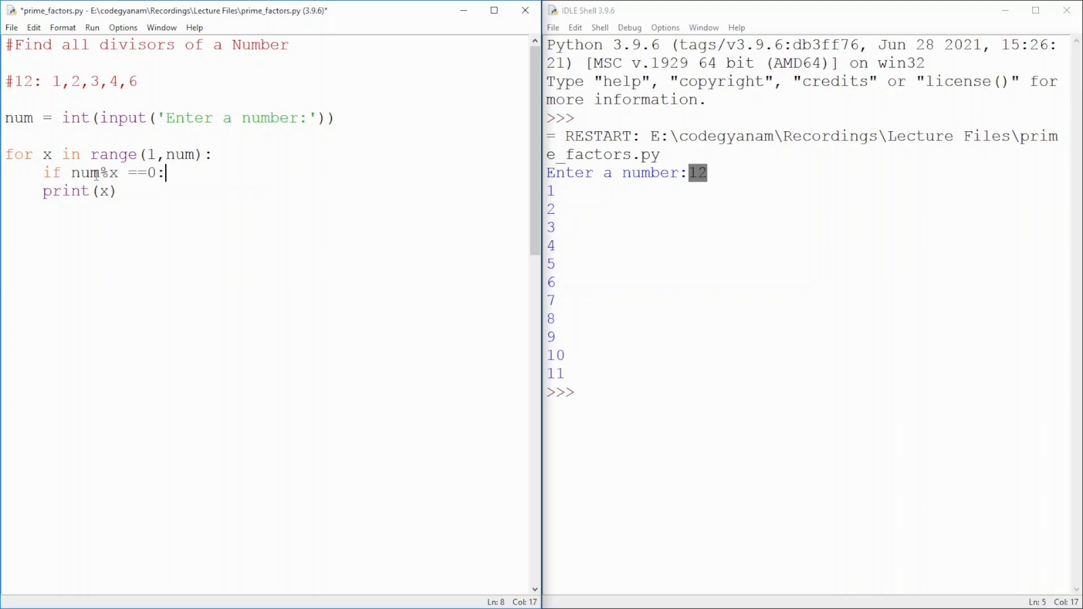
left_click(43, 192)
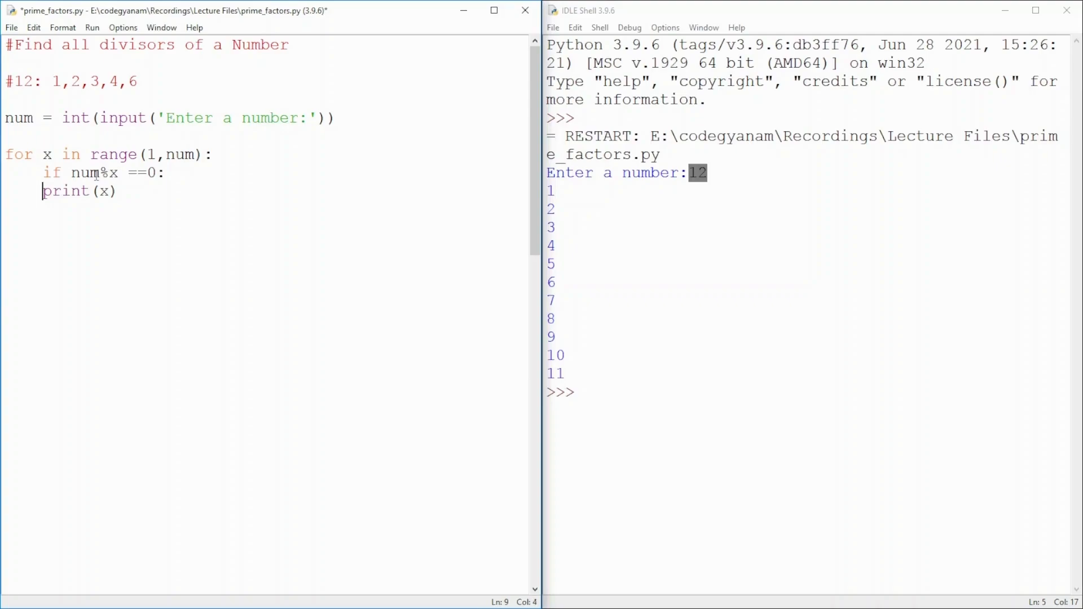
key("Tab")
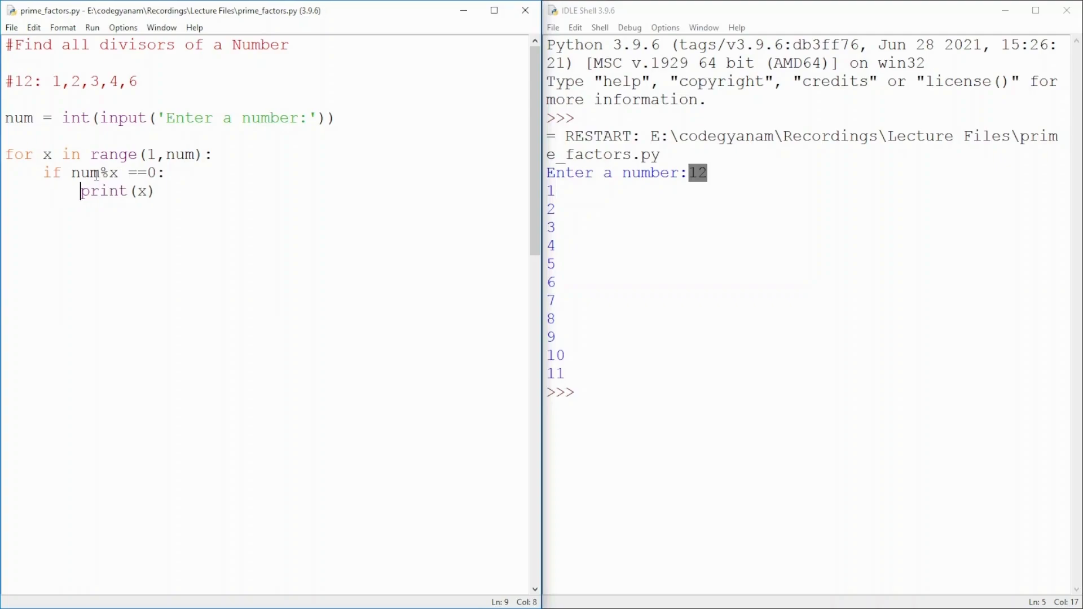
key("F5")
type("12")
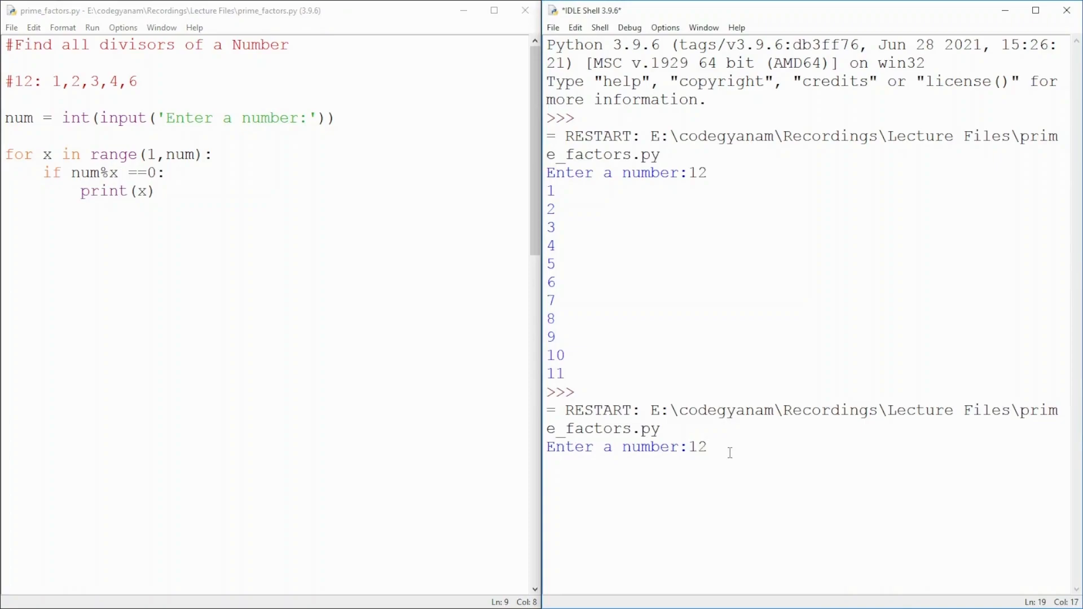
Submit 12 to see divisors 1, 2, 3, 4, 6, then position before the loop
key("Return")
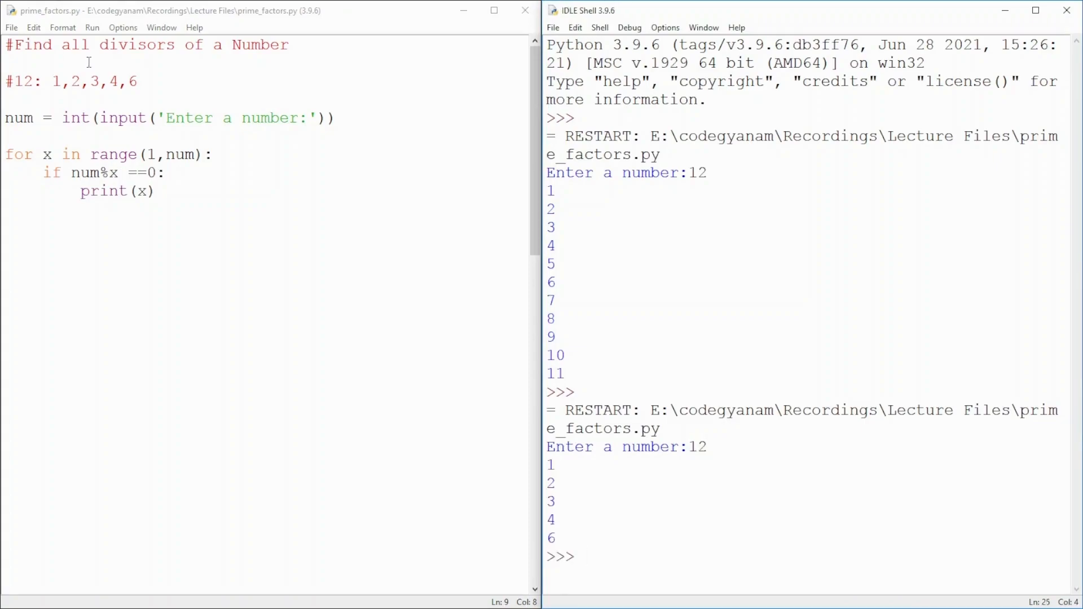
left_click(7, 137)
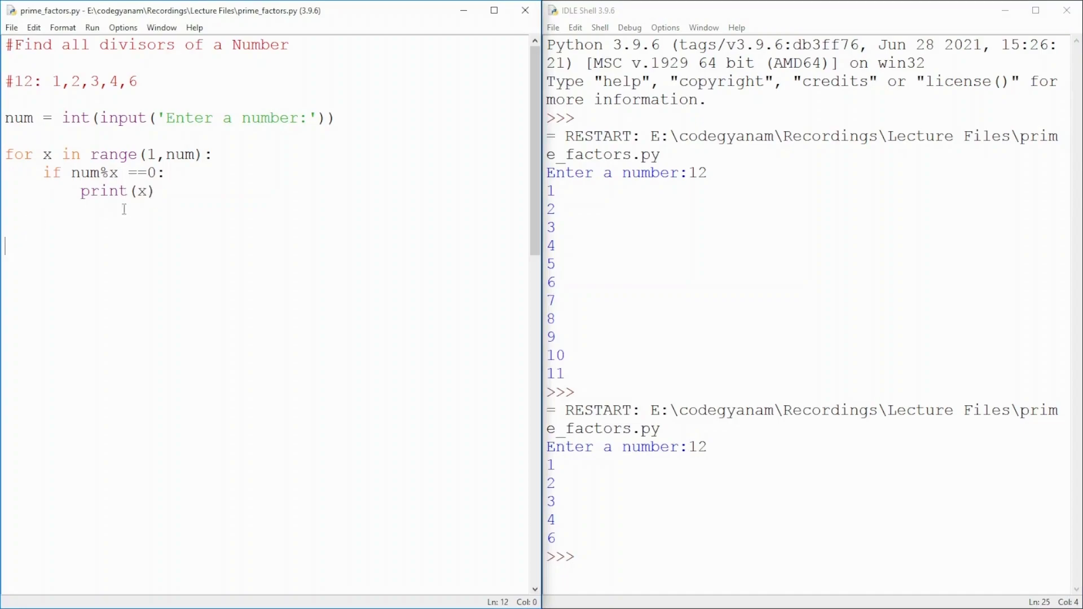
double_click(114, 192)
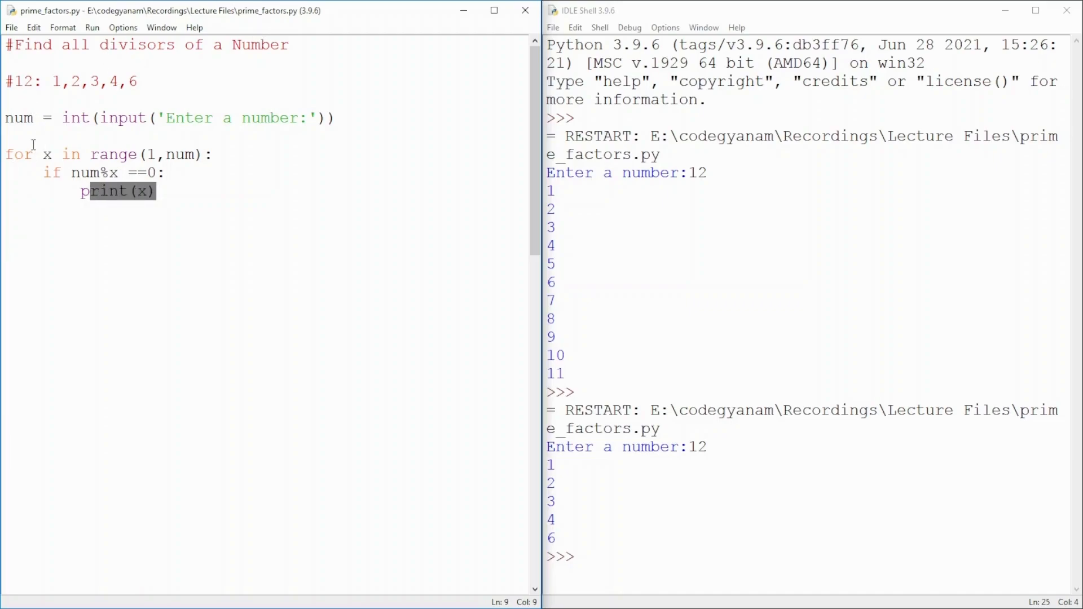
left_click(25, 137)
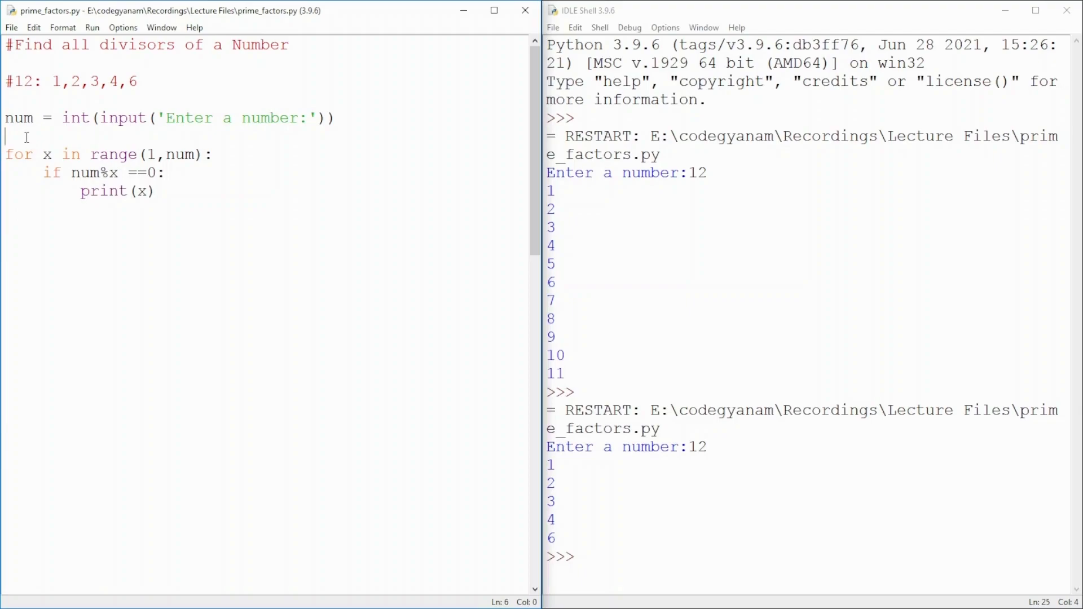
Start with result = [] and replace print(x) with result.append(x)
type("result")
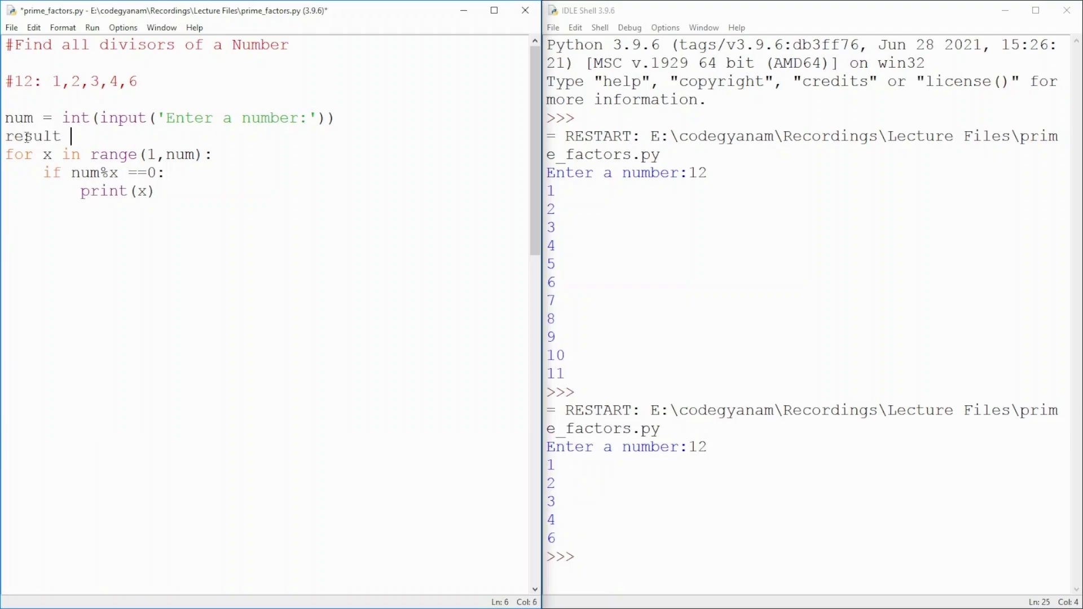
type("= []")
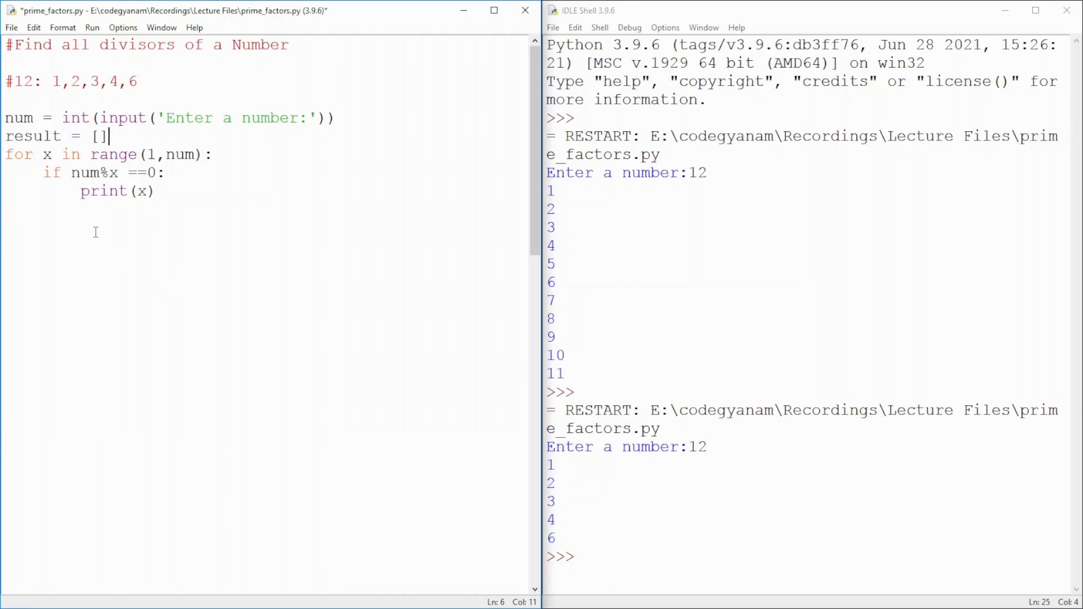
double_click(102, 191)
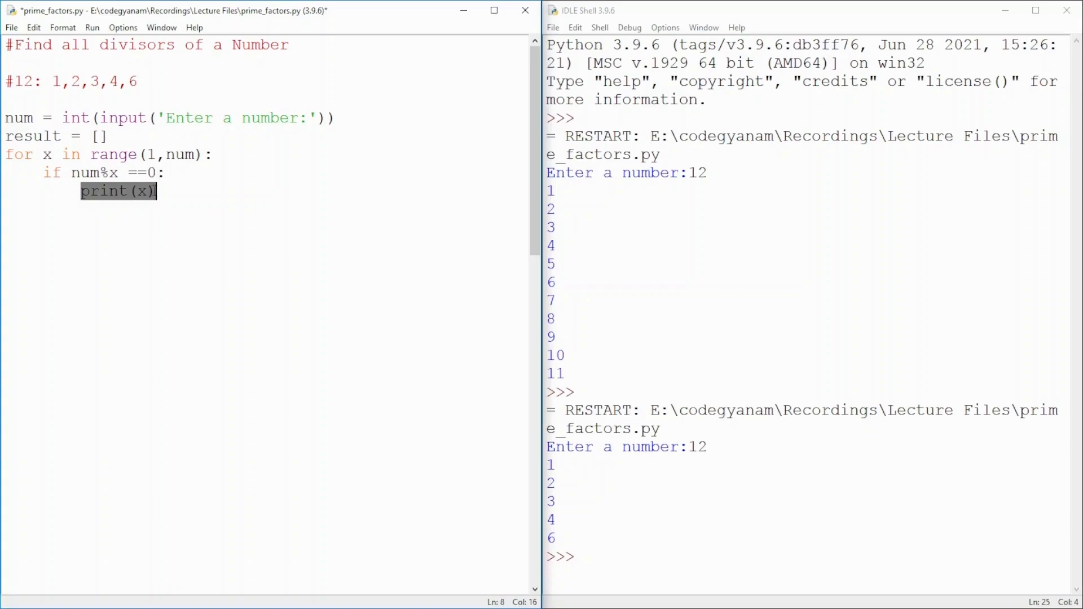
type("result")
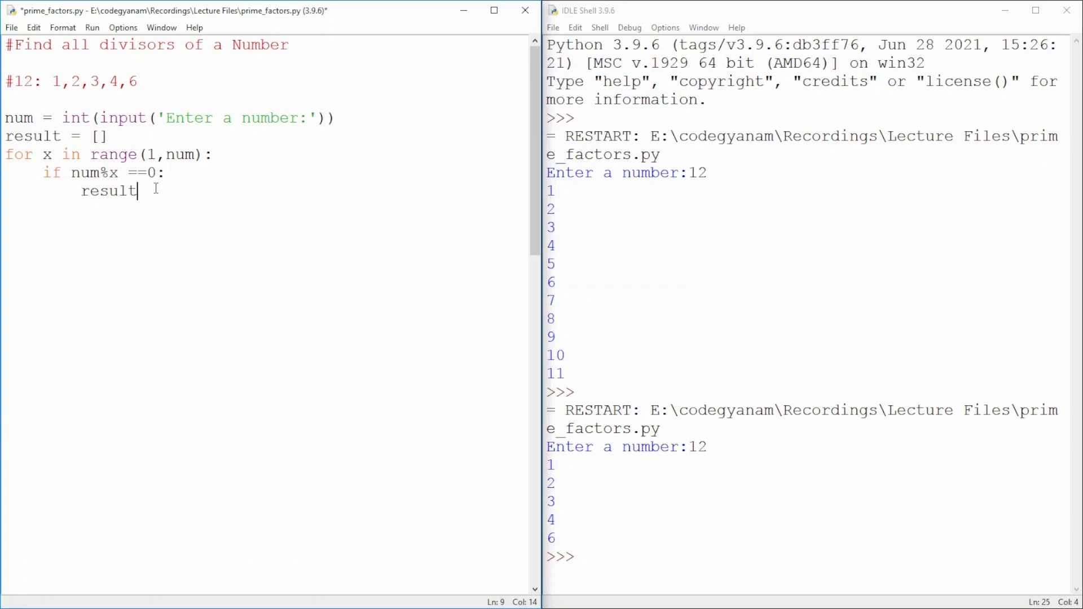
type(".append(")
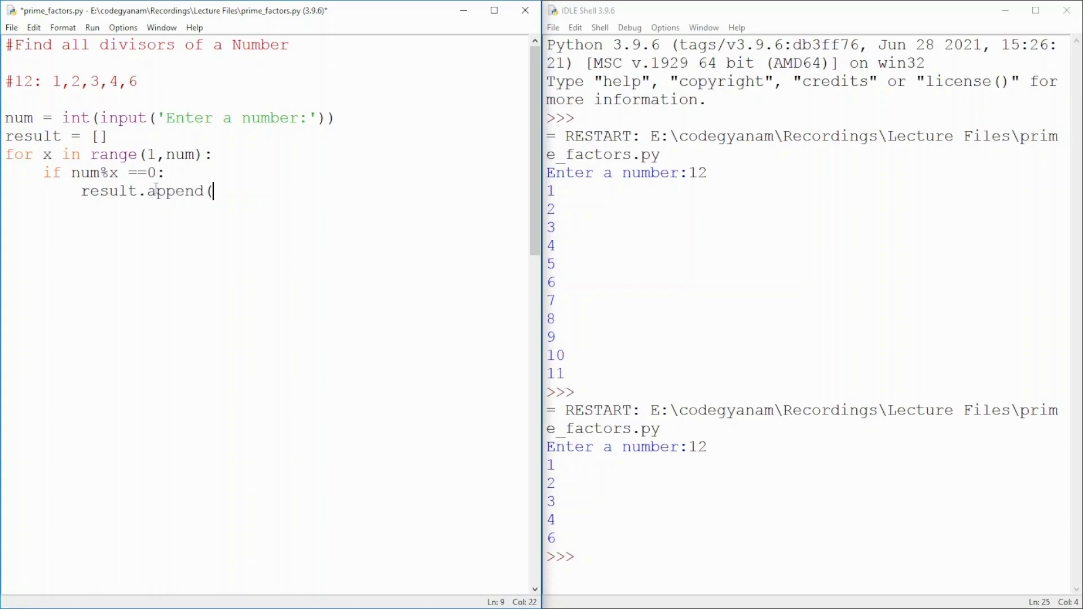
type("x)")
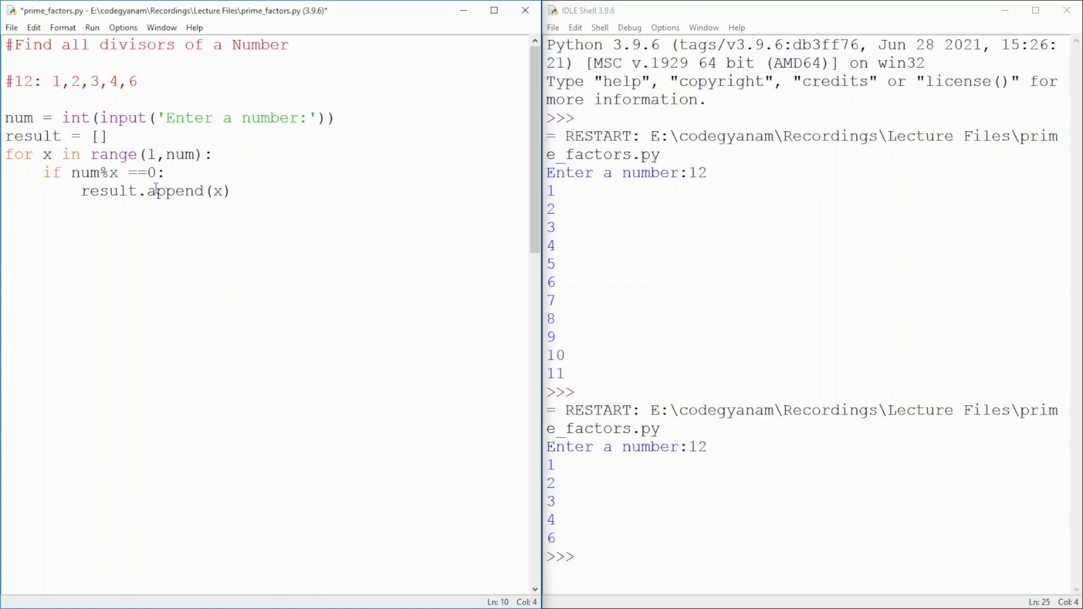
Print the result list after the loop and rerun the script
type("prin")
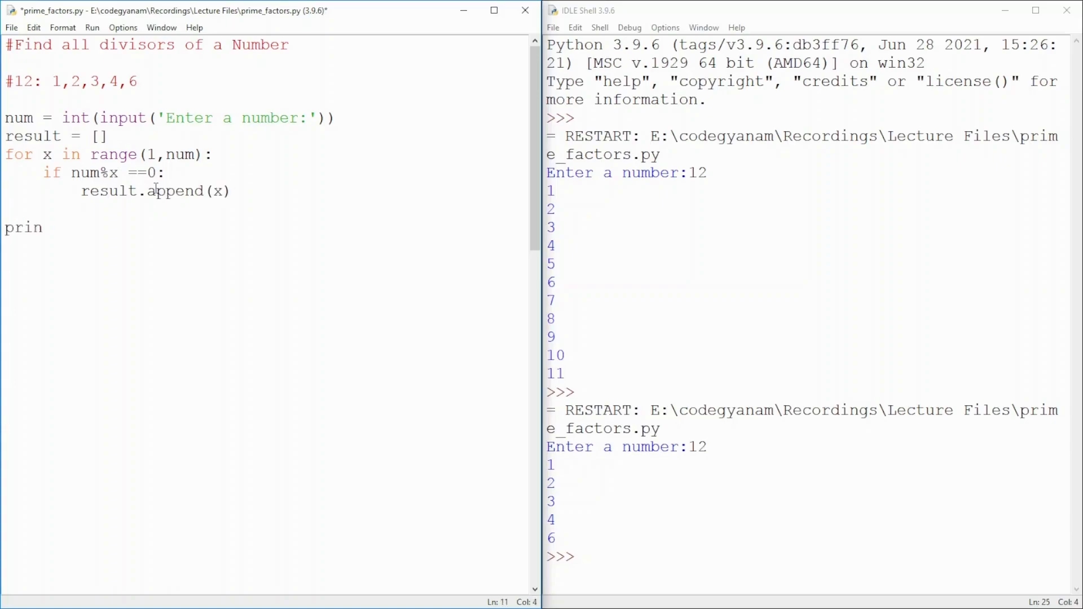
type("t(result")
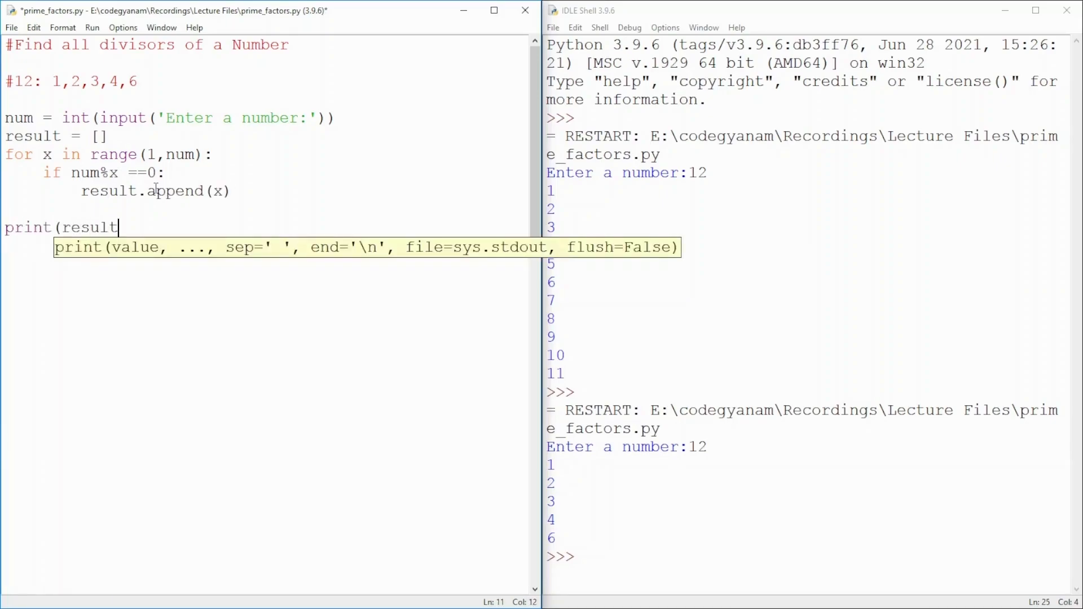
type(")")
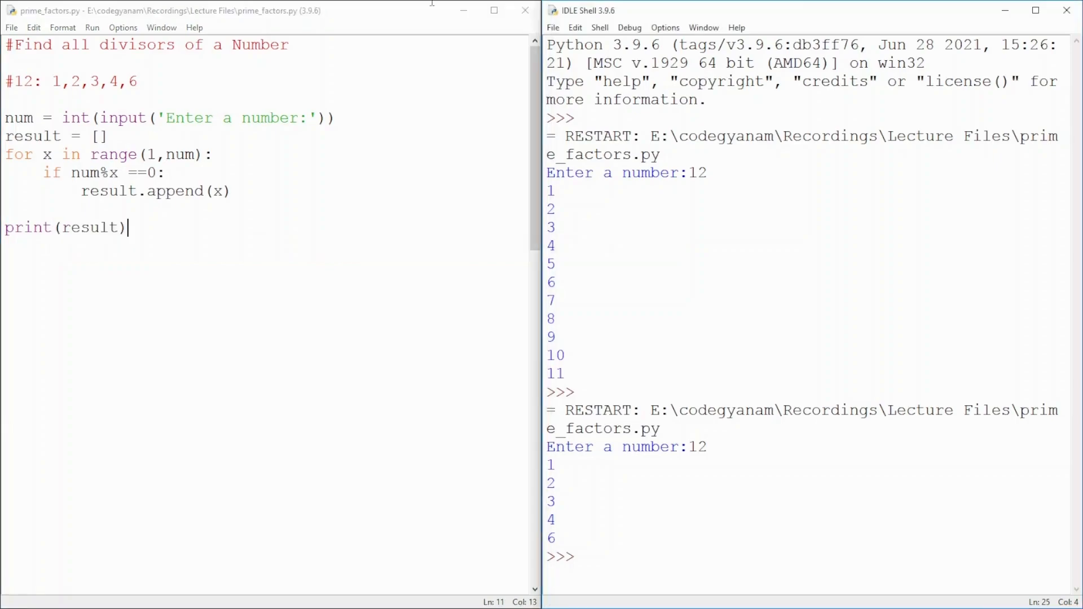
key("F5")
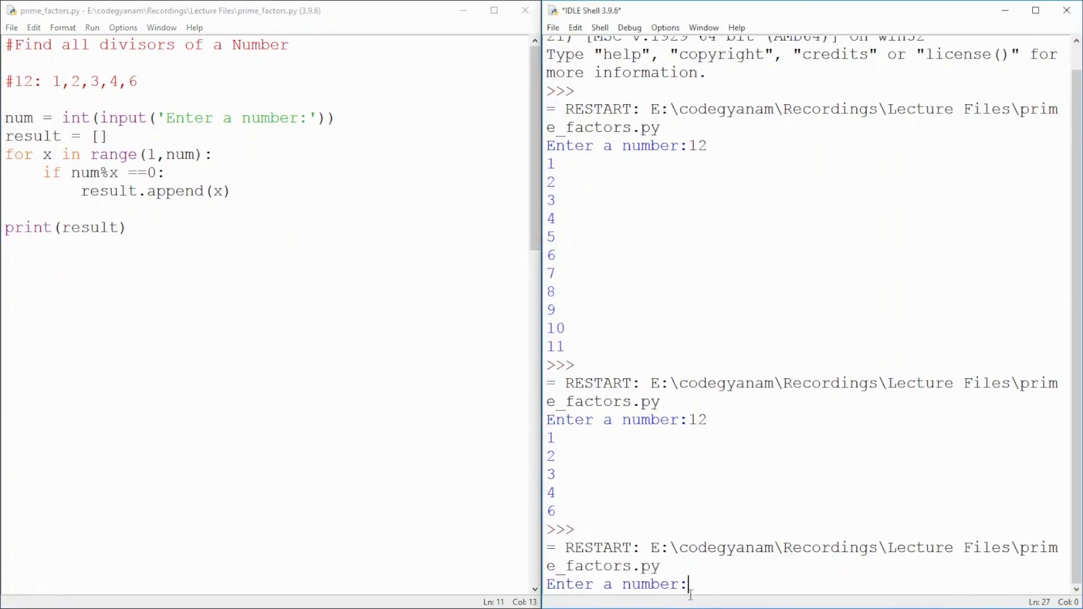
Run with 12 to get [1, 2, 3, 4, 6], then with 100 for its eight divisors
type("12")
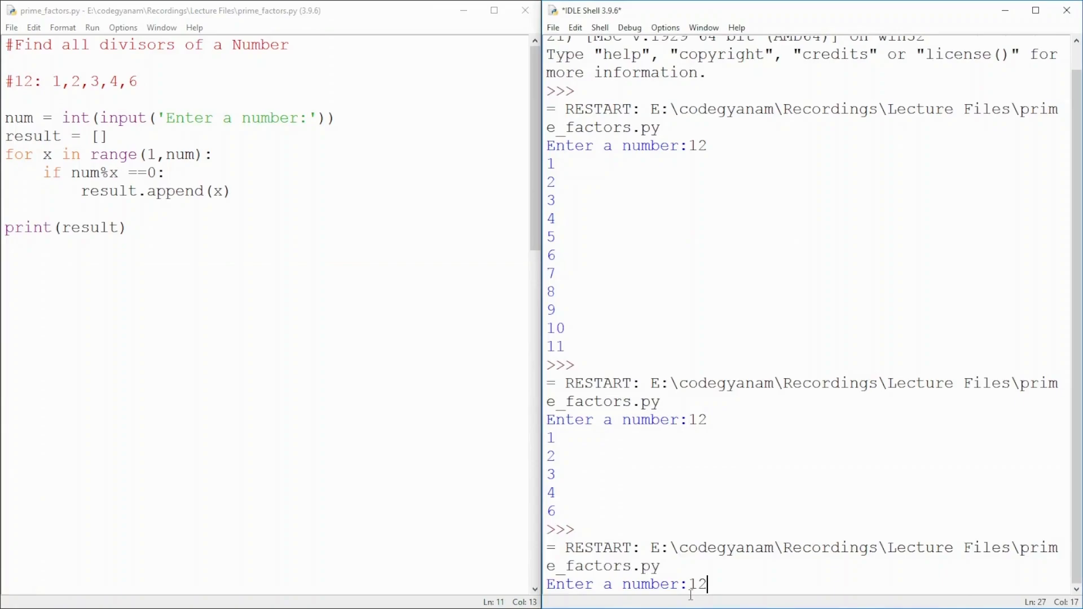
key("Return")
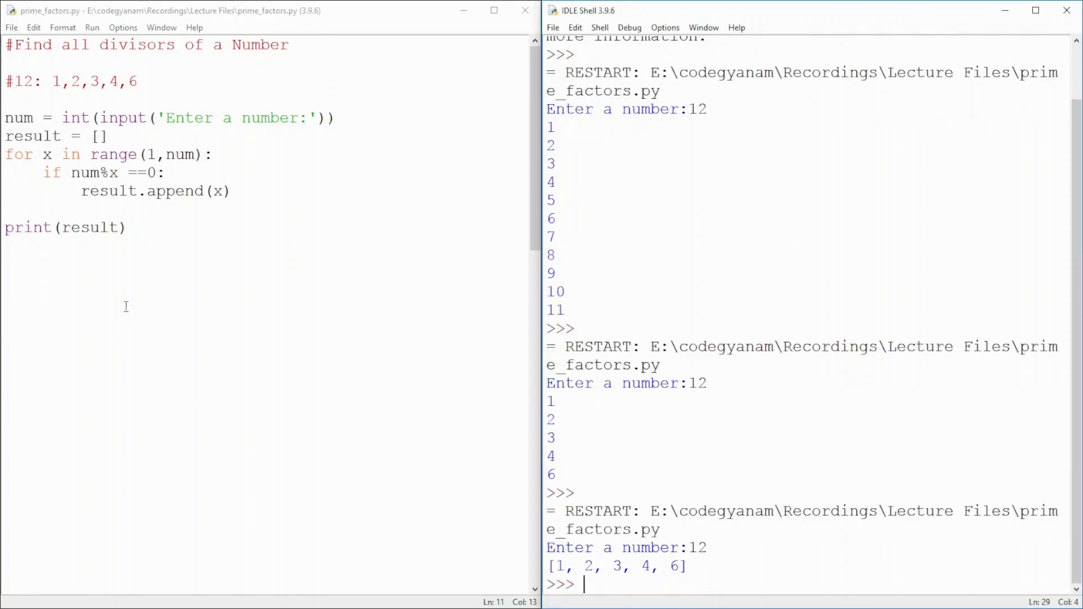
left_click(128, 228)
type("100")
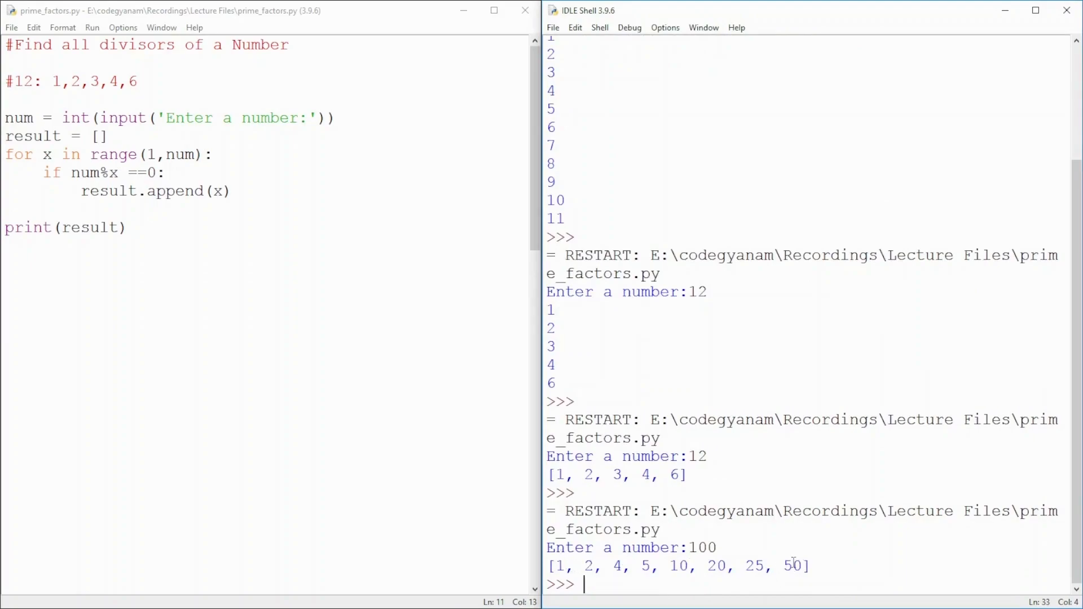
left_click(183, 258)
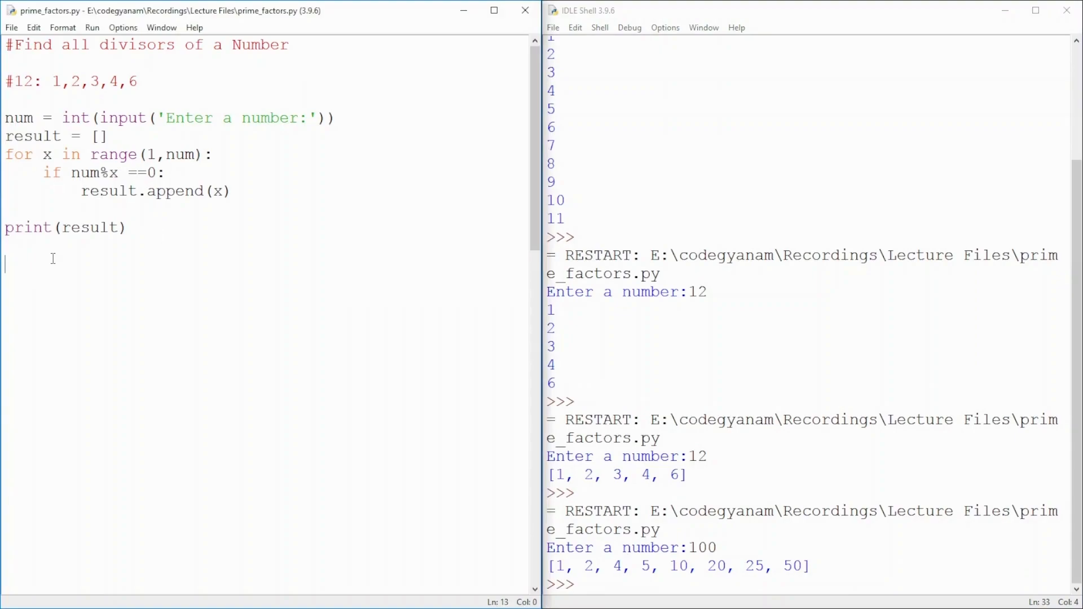
Begin a #HW: comment block for 12 with the first factor pair 1, 12
type("#HW;")
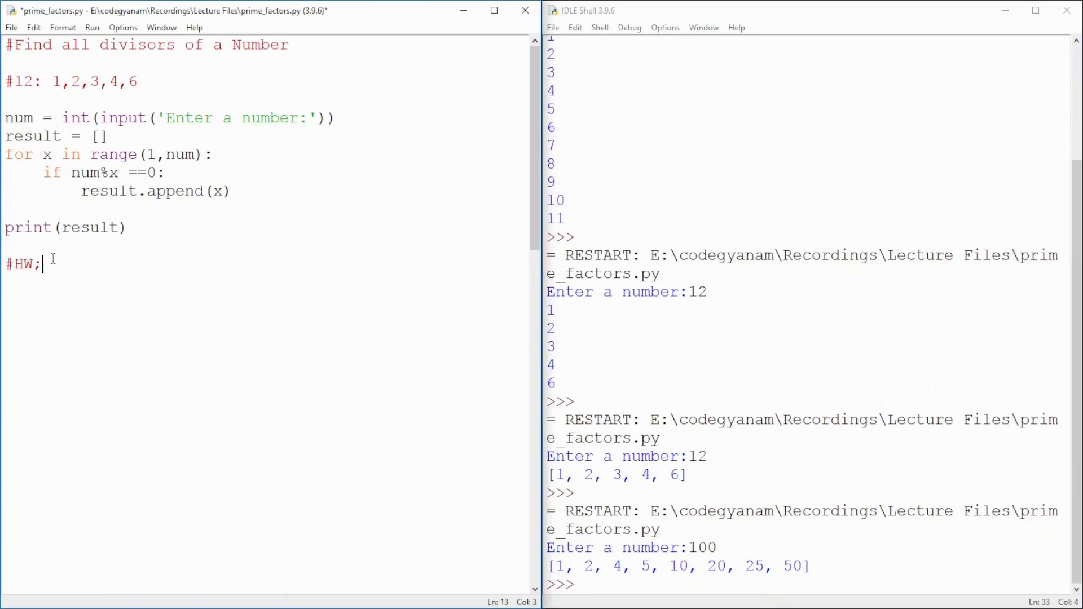
type(":")
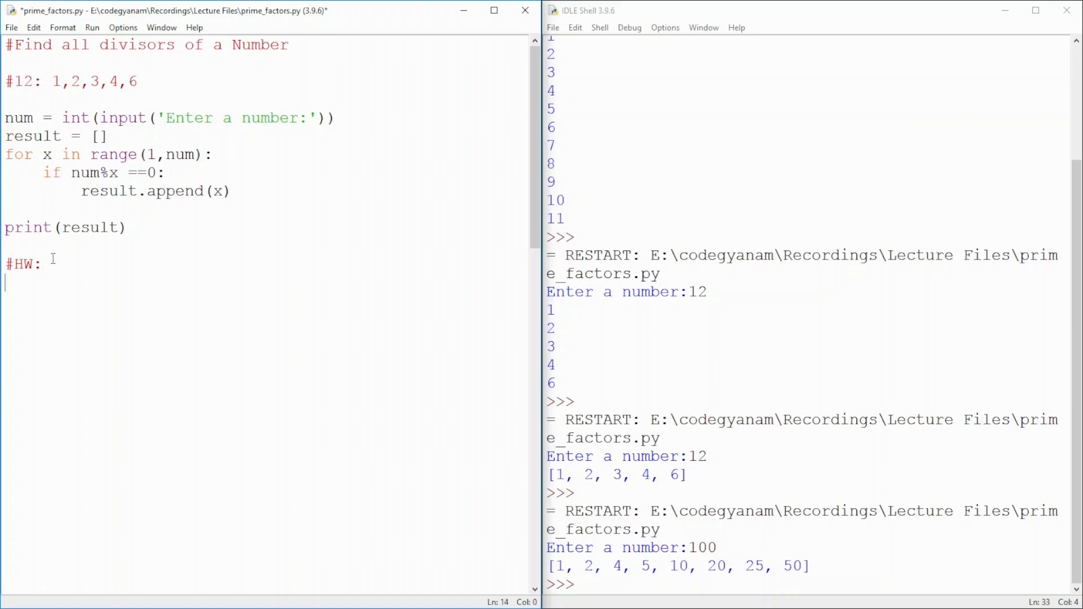
type("#")
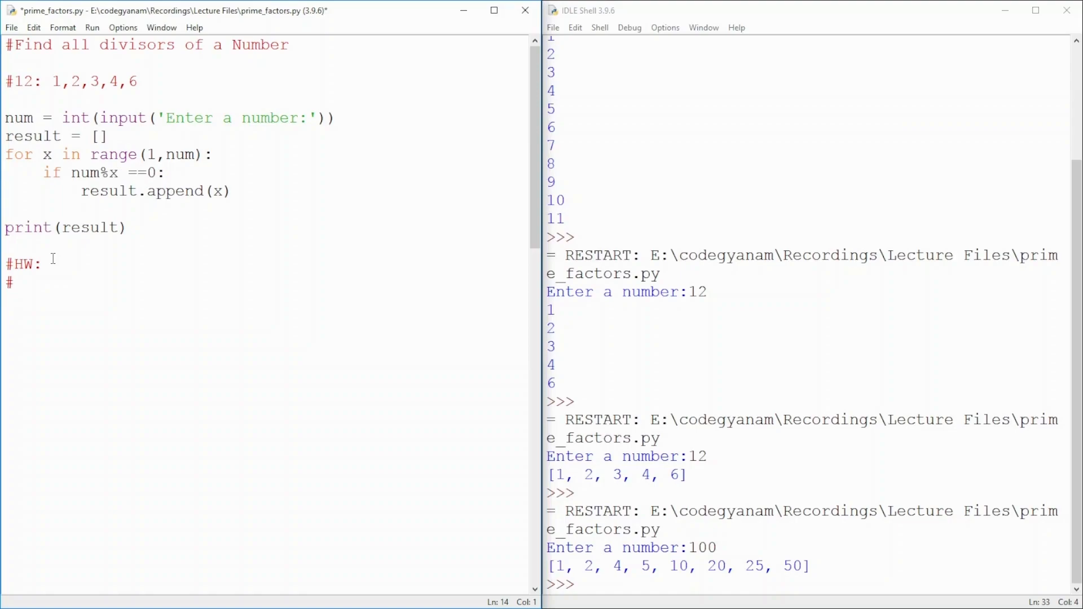
type("12")
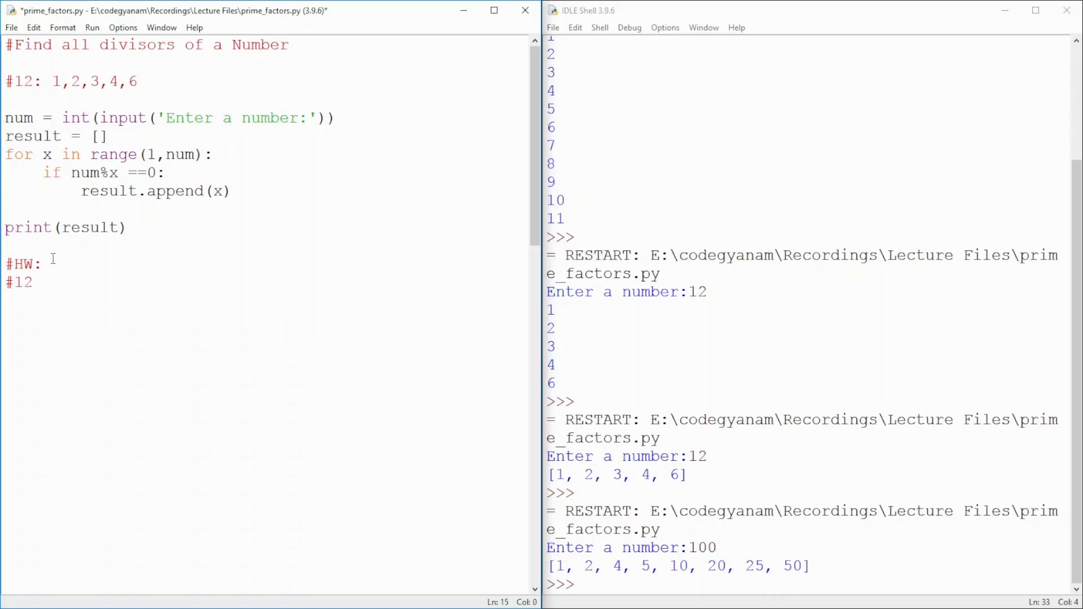
type("#")
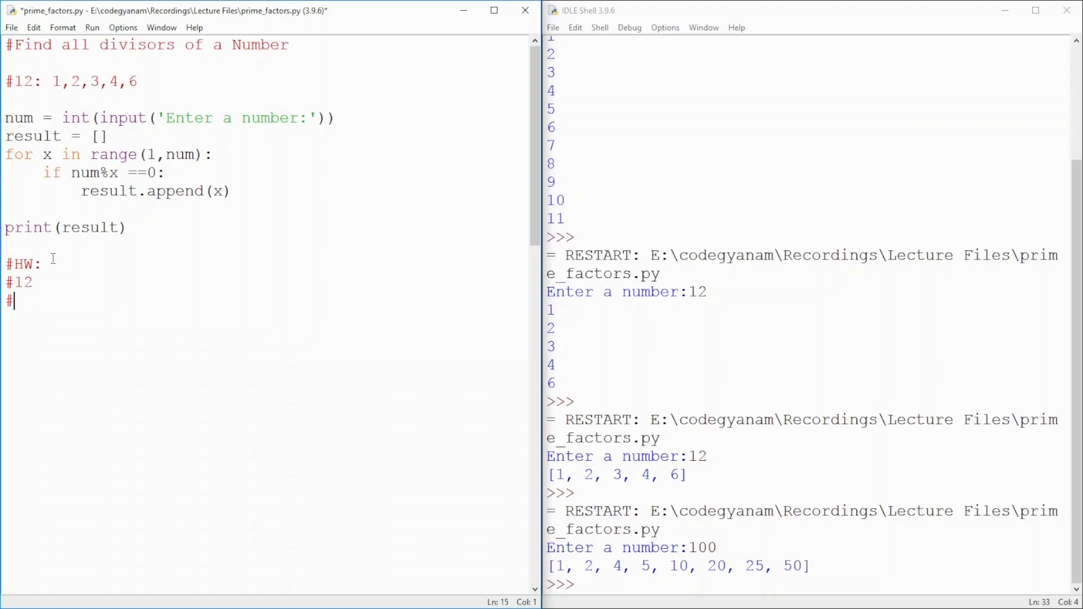
type("1, 12")
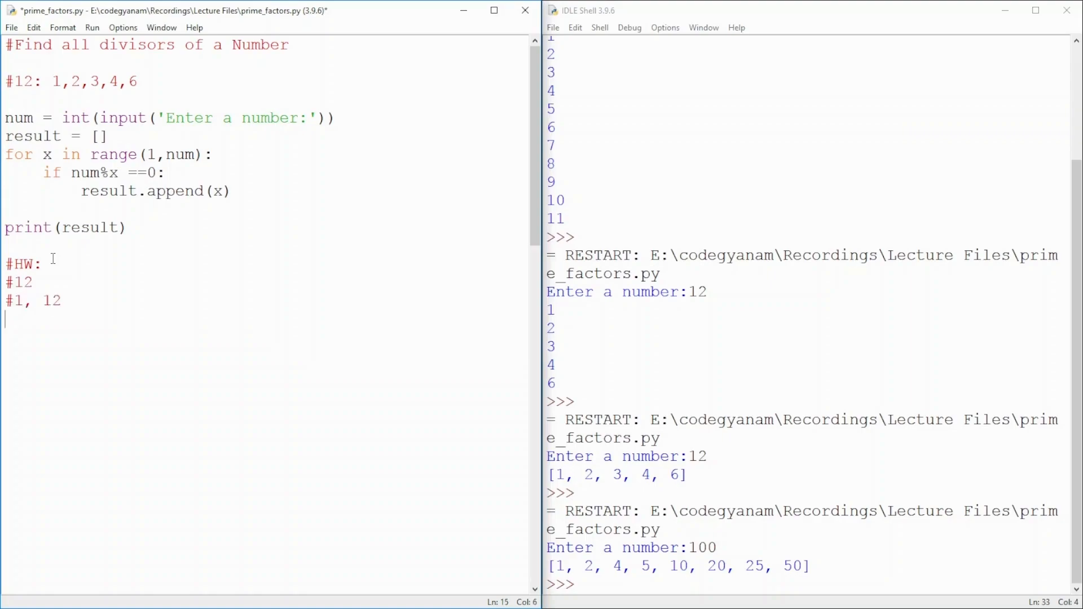
Add pairs 2, 6 and 3, 4 with trailing #... lines, and save the file
type("#")
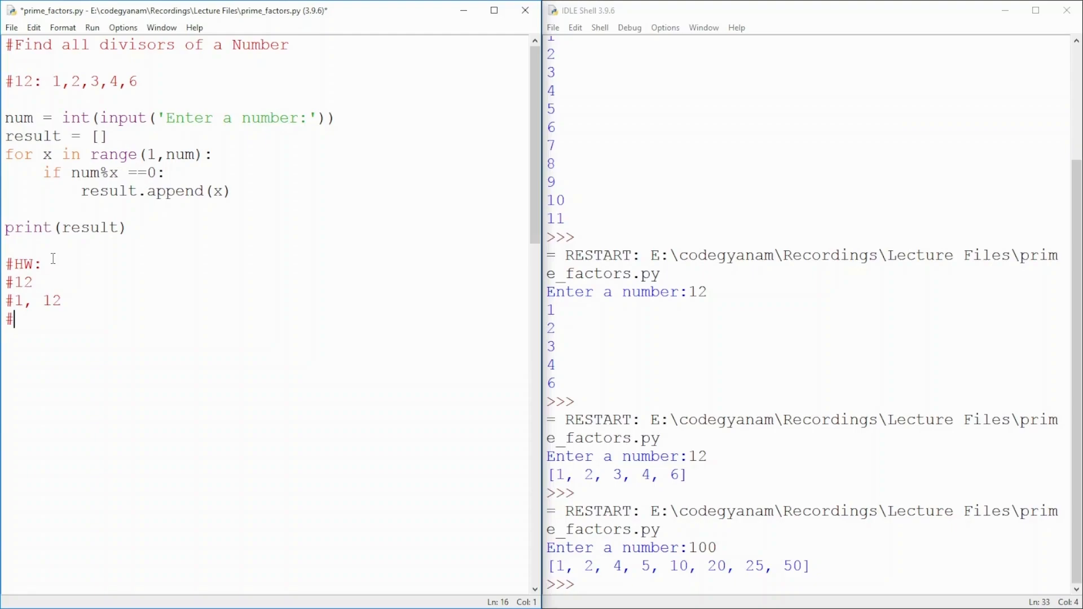
type("2, 6")
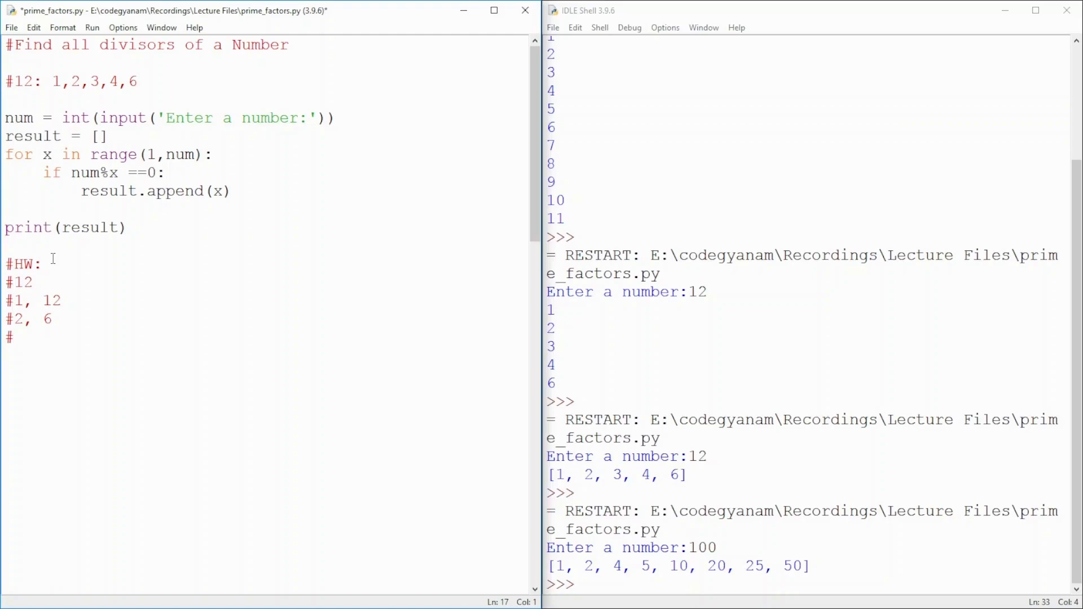
type("3, 4")
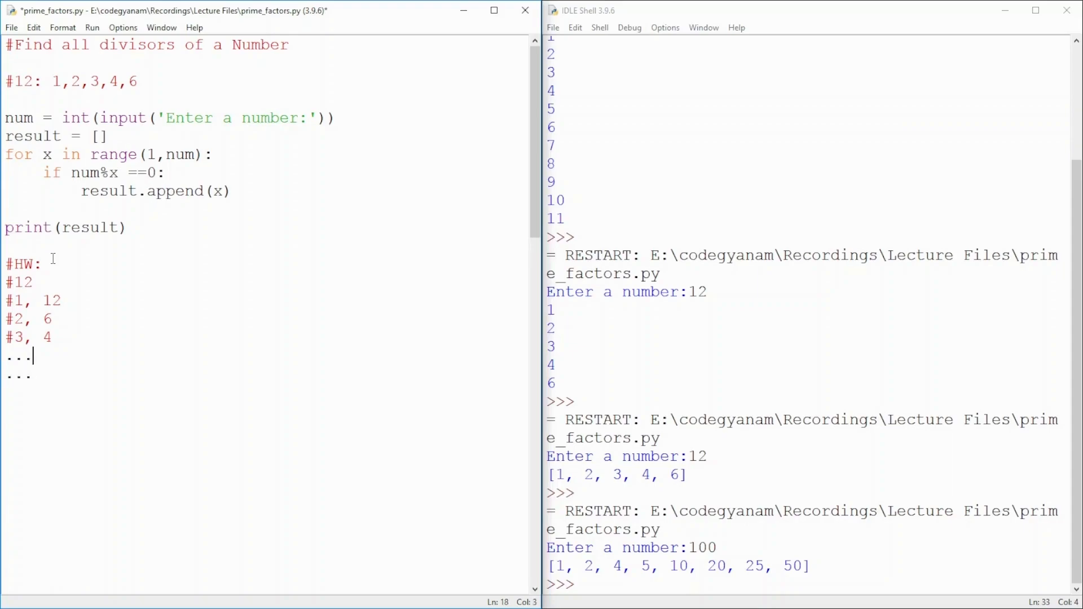
type("#")
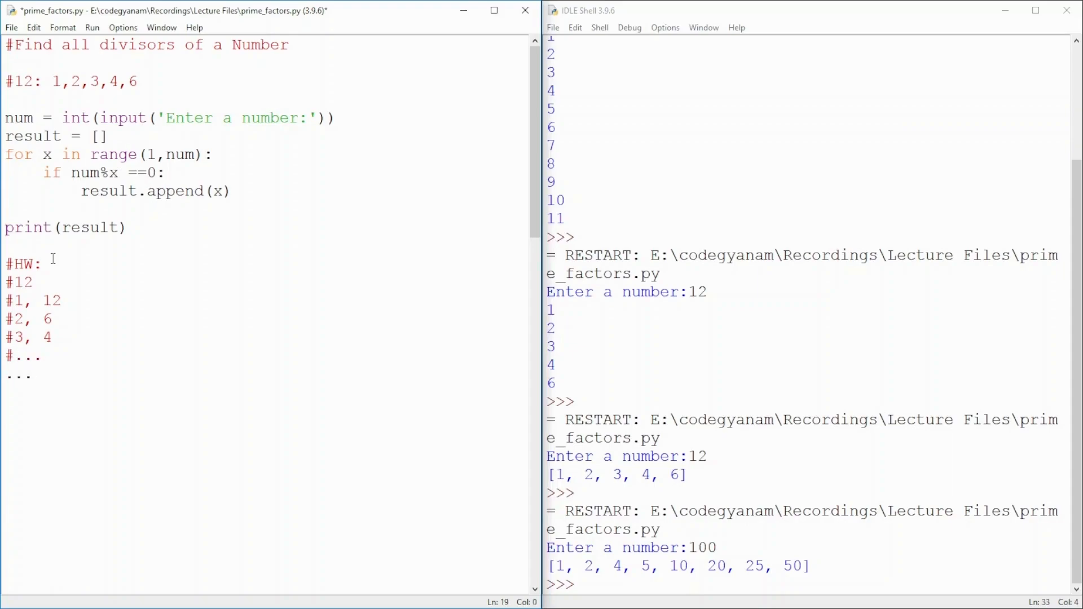
type("#")
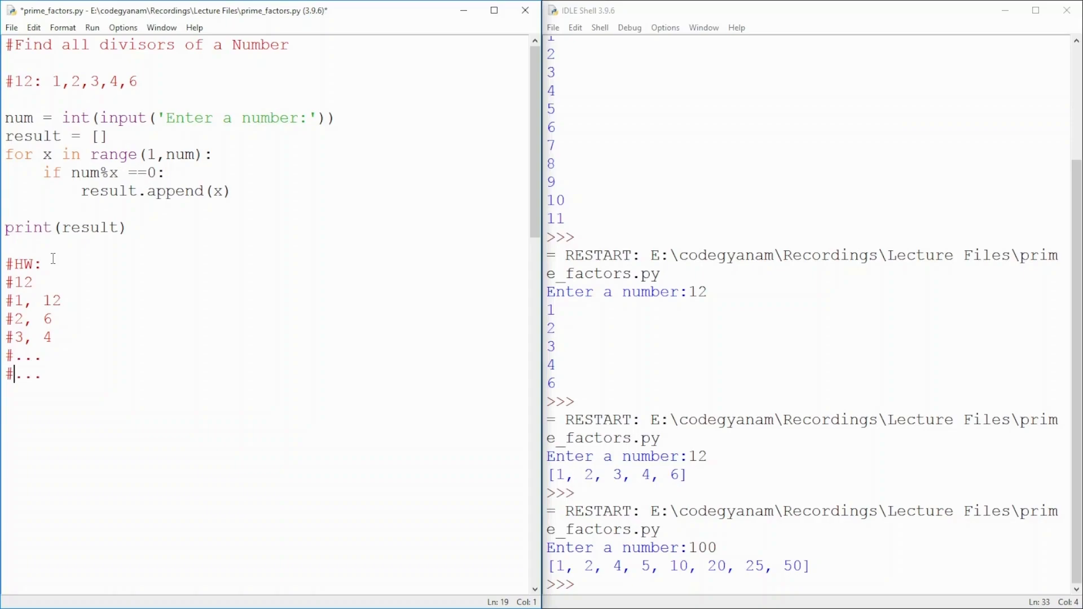
key("ctrl+s")
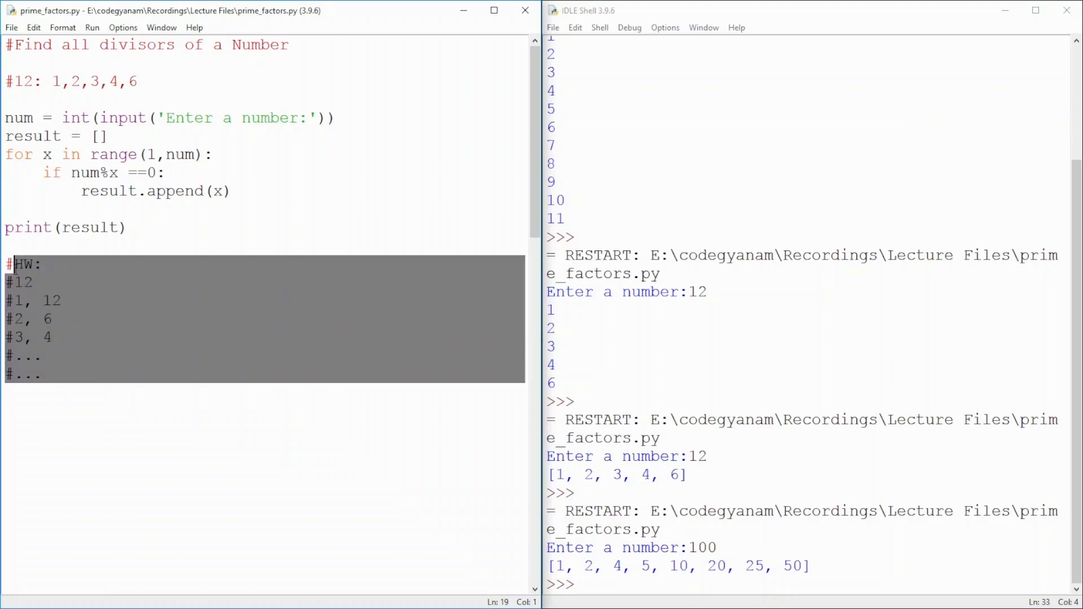
left_click(143, 235)
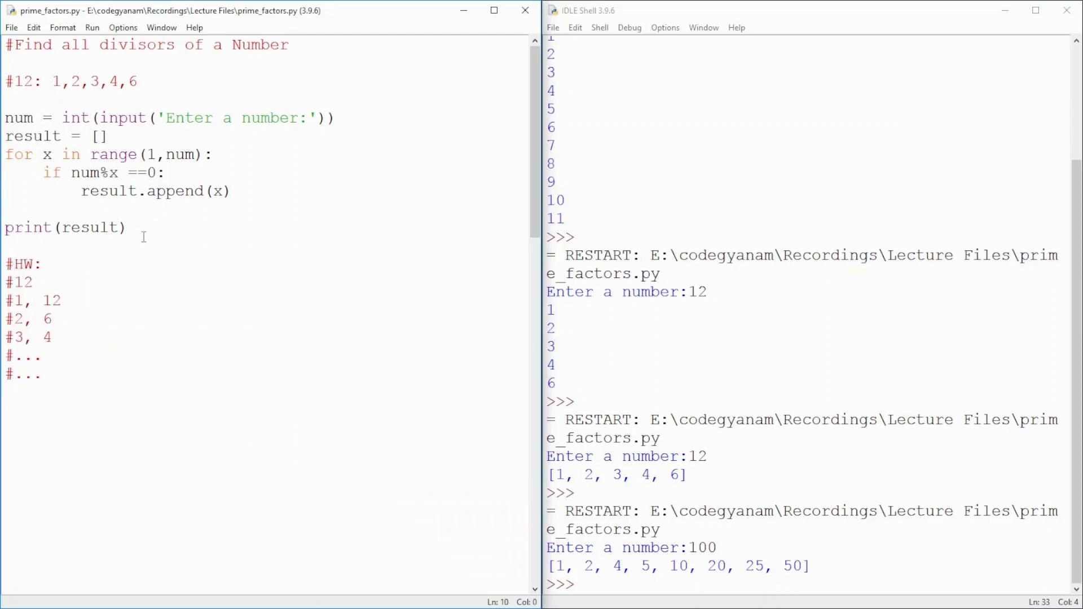